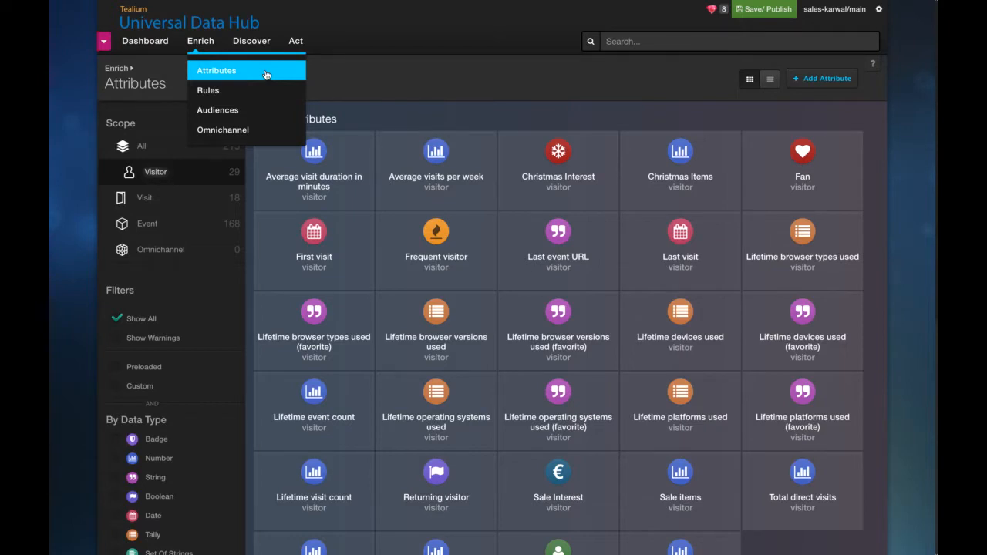
Start a new attribute with Visitor scope and String data type
click(821, 78)
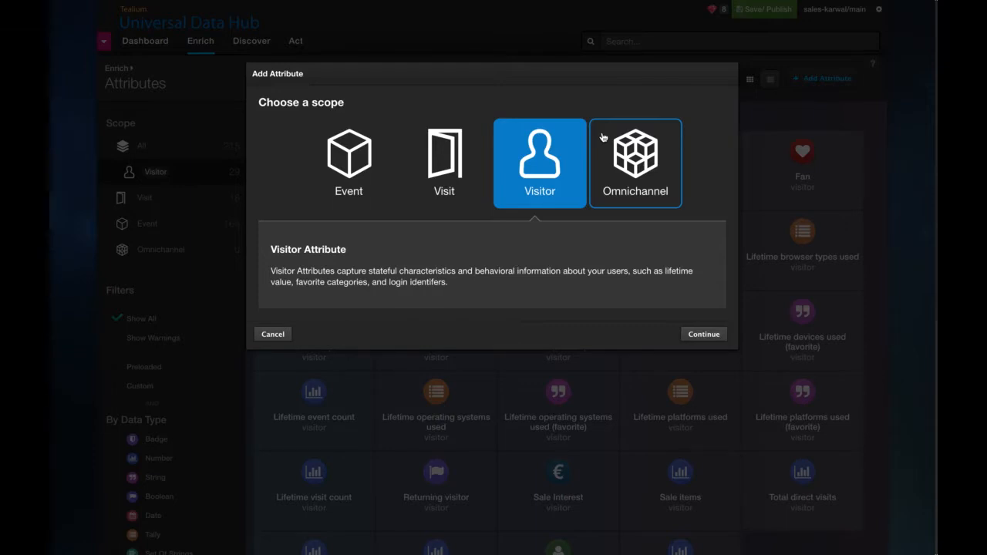
mouse_move(553, 152)
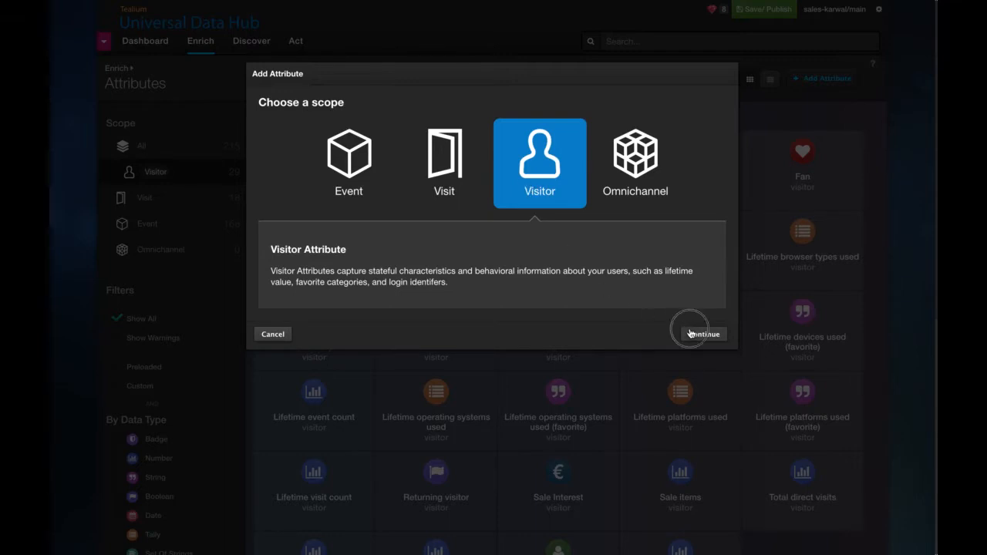
click(701, 334)
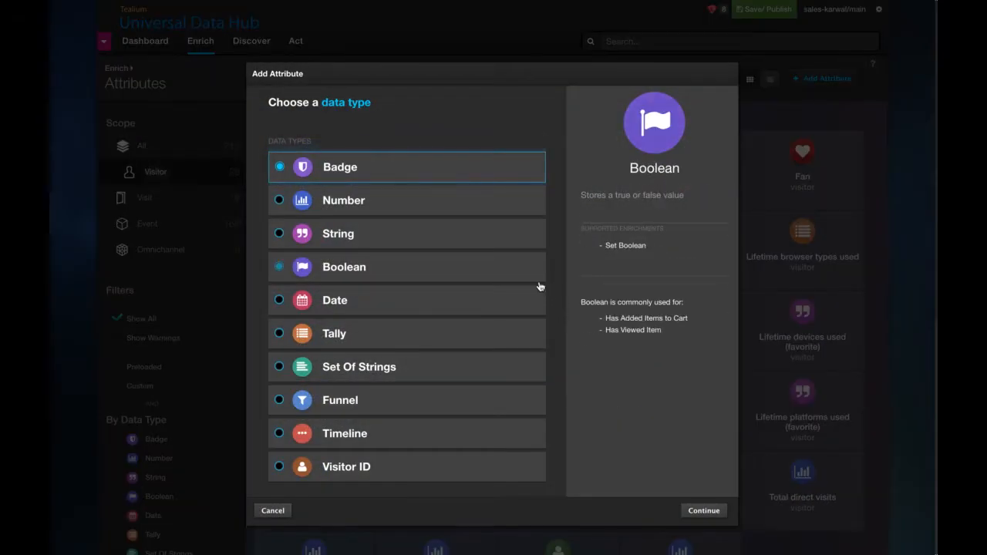
click(337, 233)
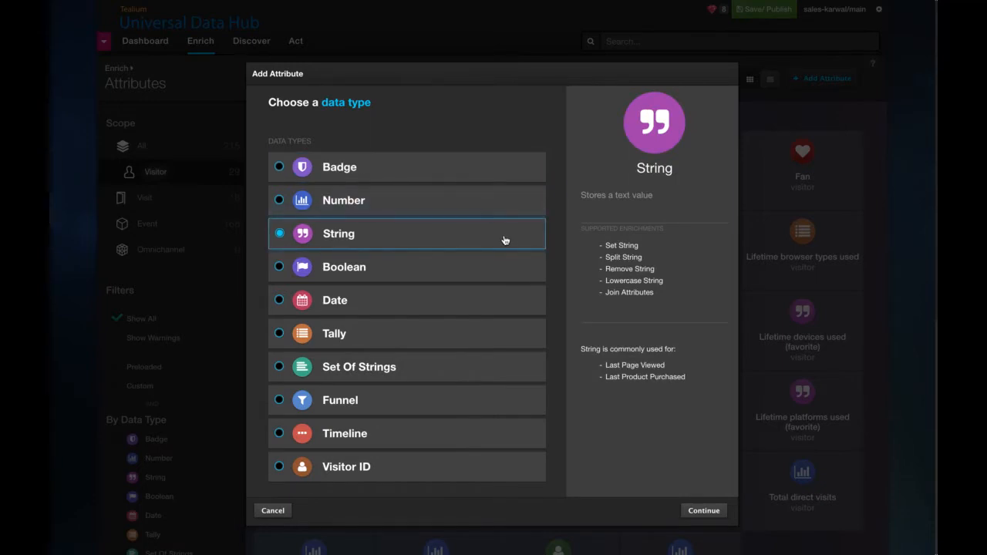
mouse_move(702, 510)
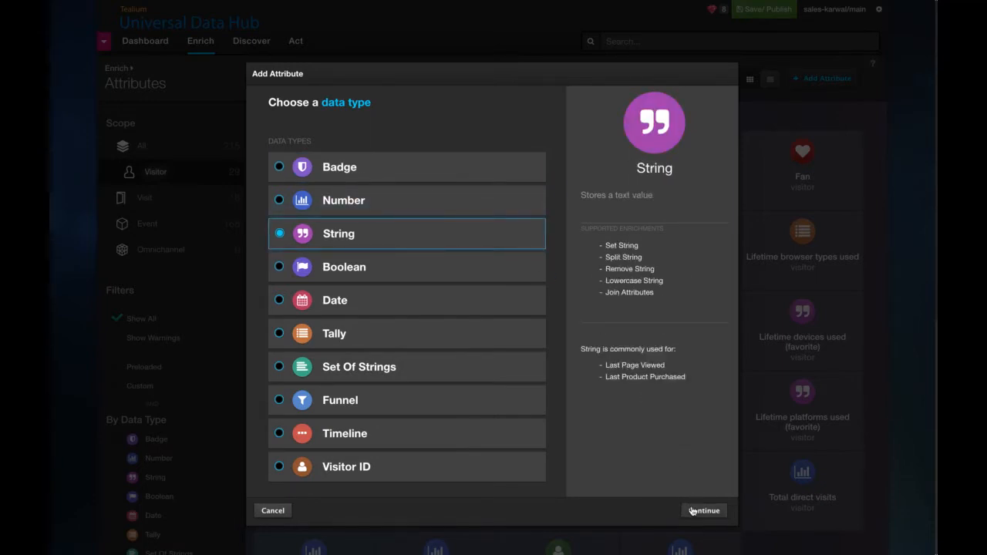
Title the new string attribute 'Email Address'
click(703, 511)
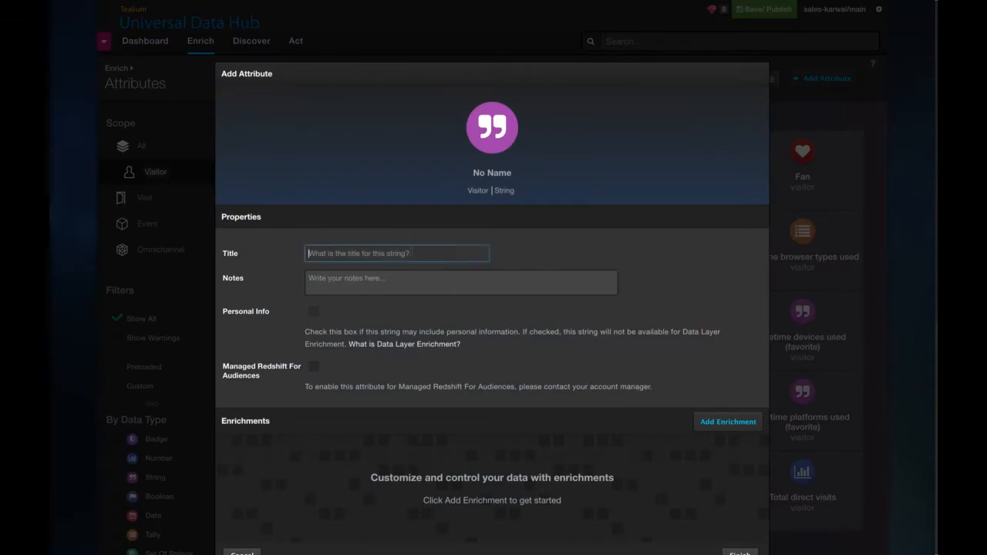
text(Email)
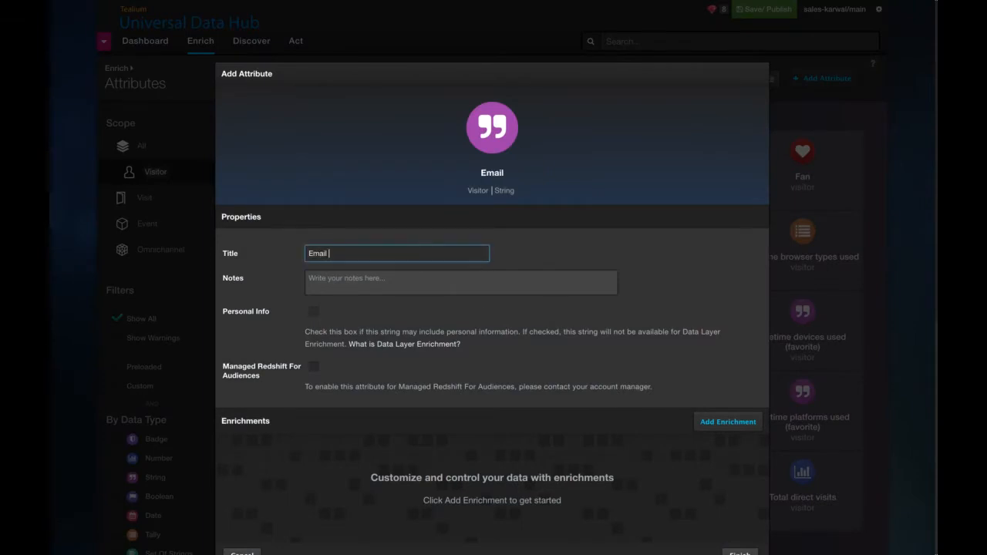
text(Address)
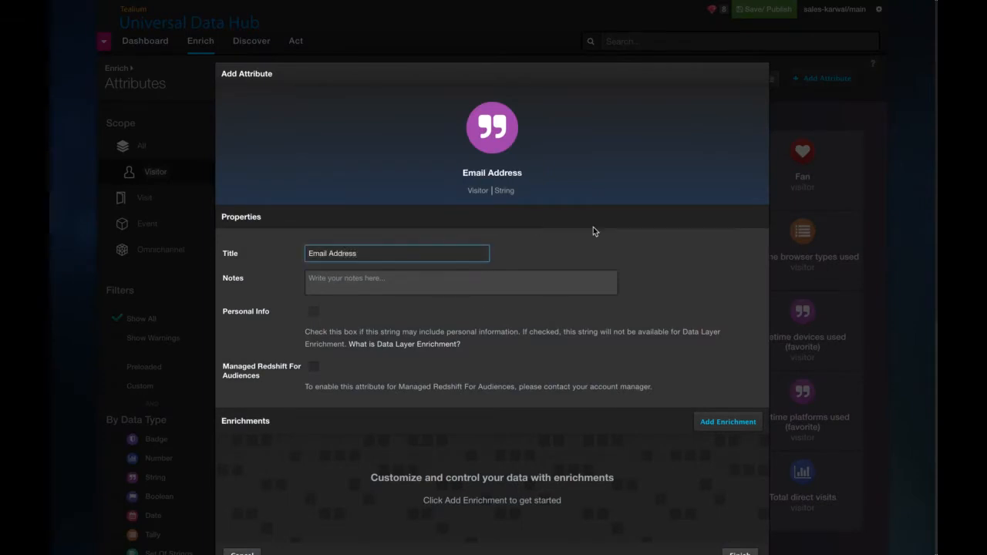
scroll(down, 3)
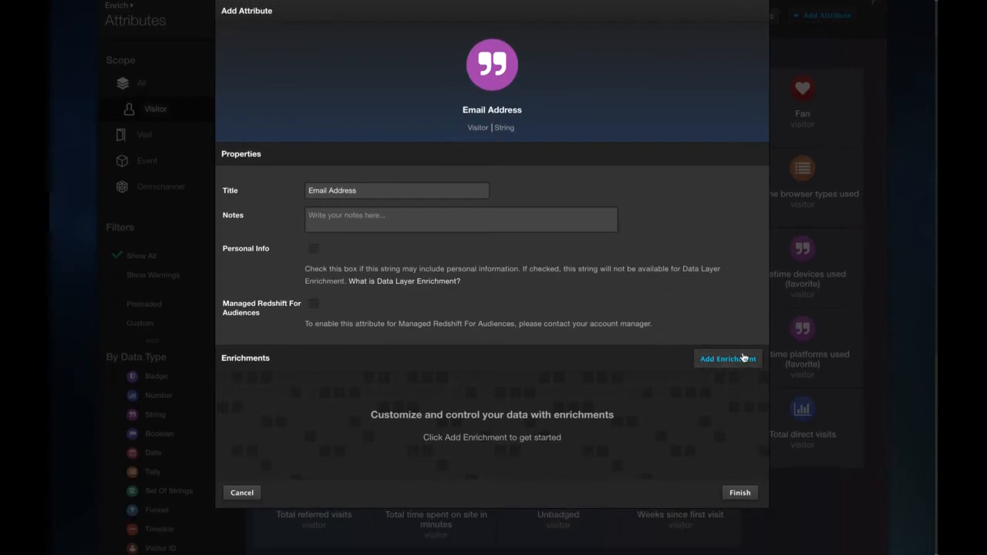
Add a Set String enrichment from customer_email on any event and finish
click(726, 358)
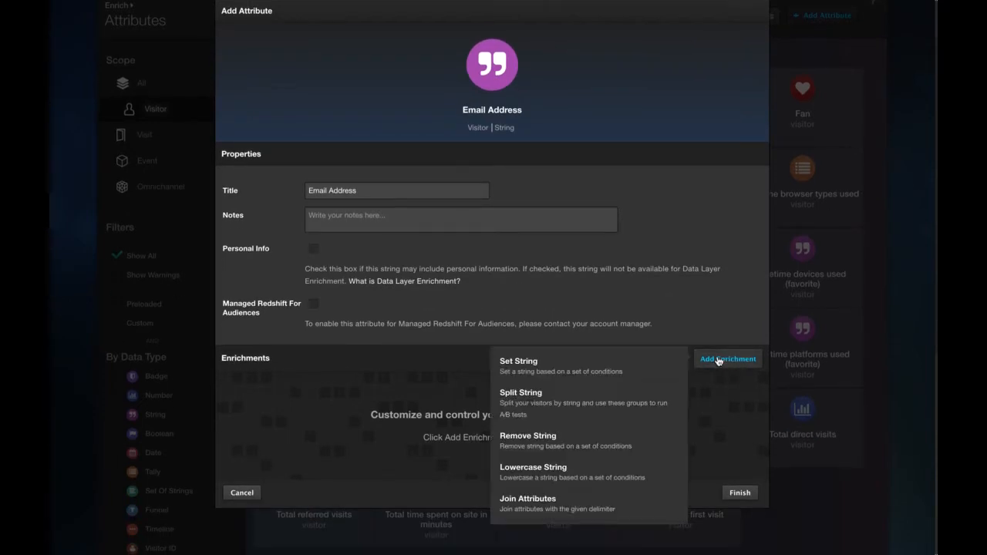
mouse_move(636, 362)
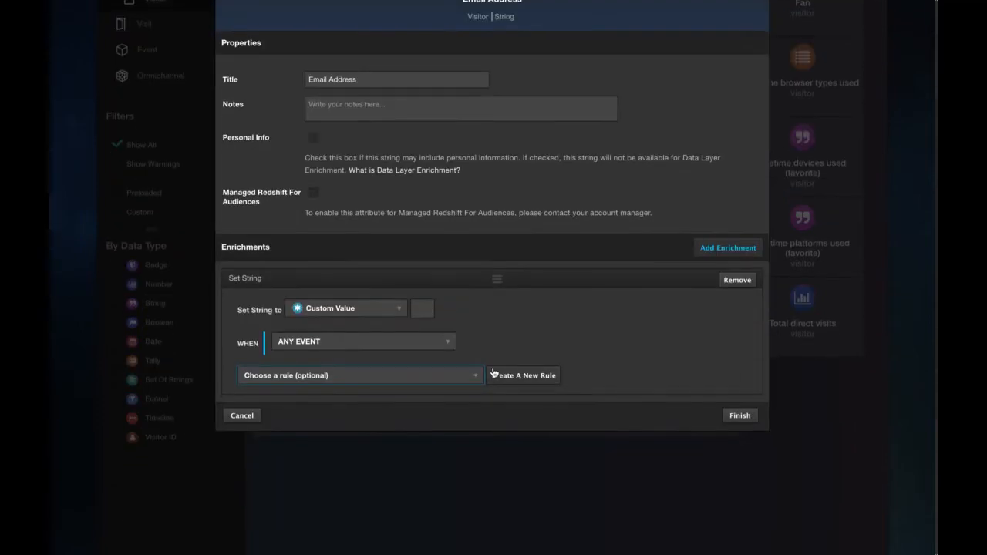
click(345, 308)
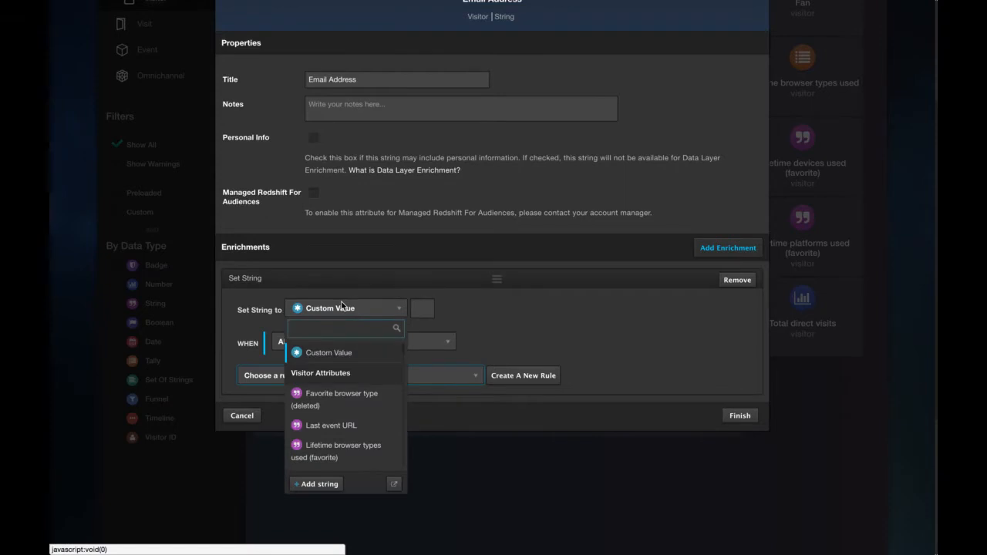
text(email)
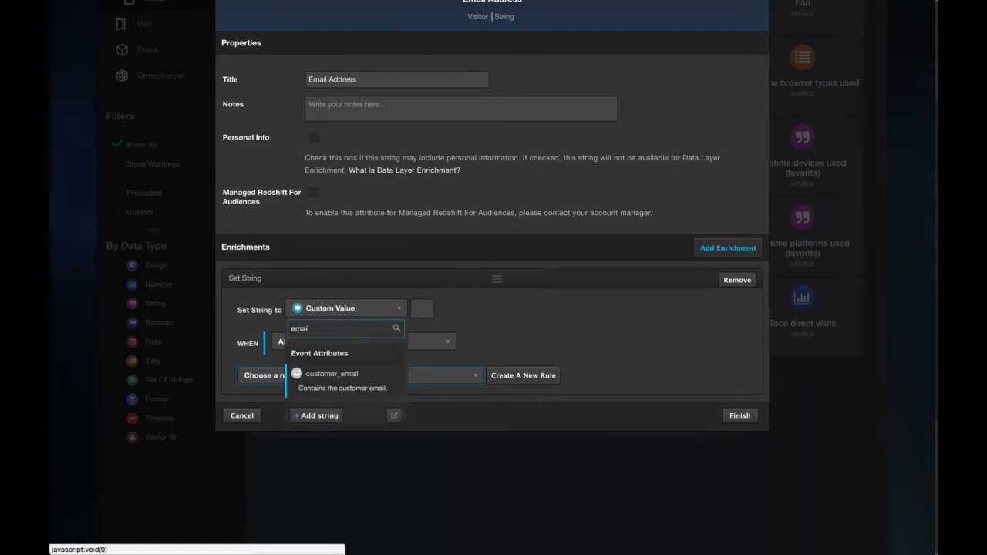
click(331, 373)
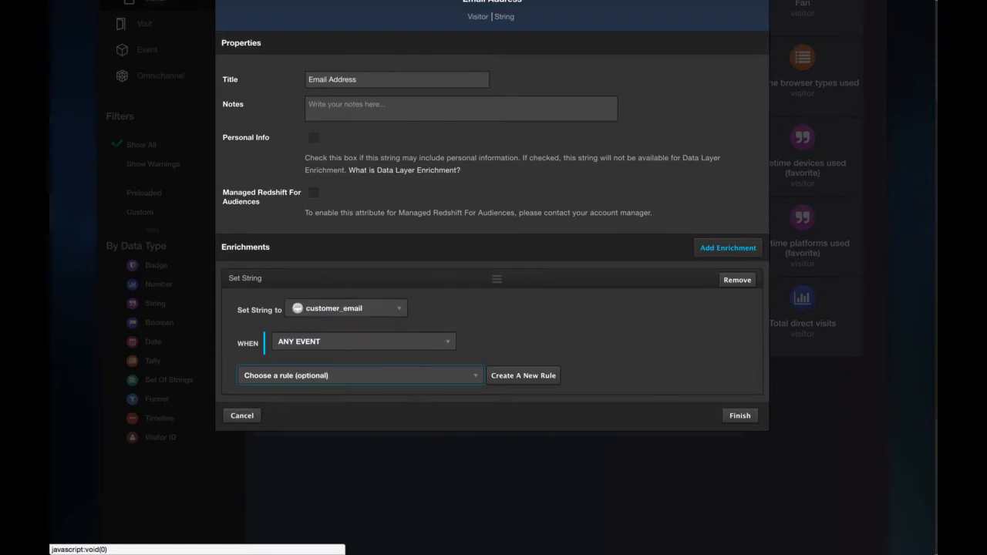
click(738, 416)
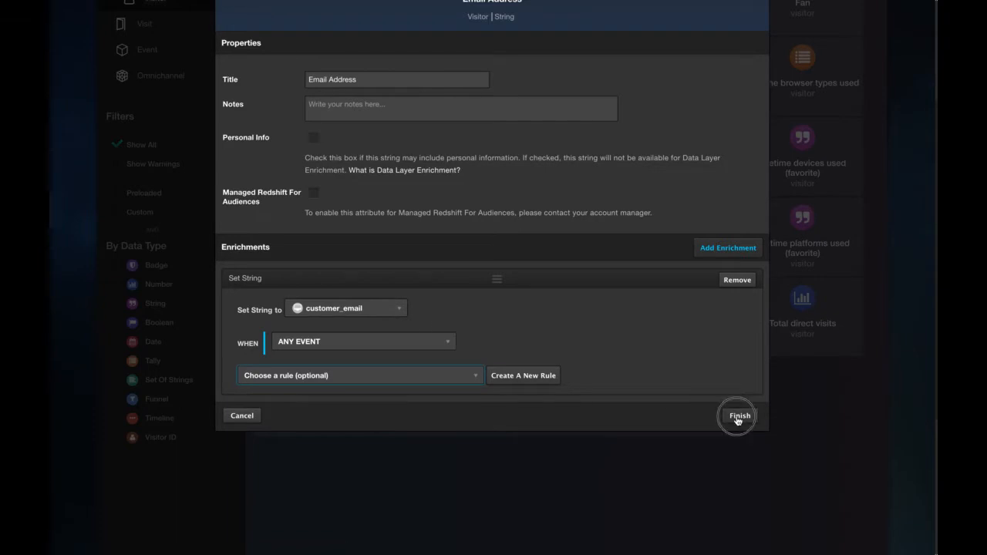
click(737, 416)
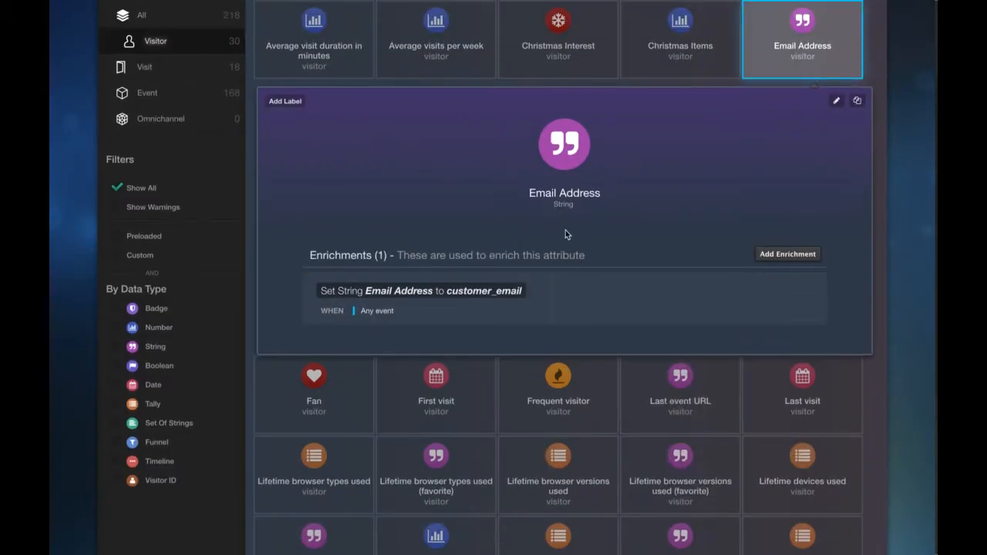
scroll(up, 3)
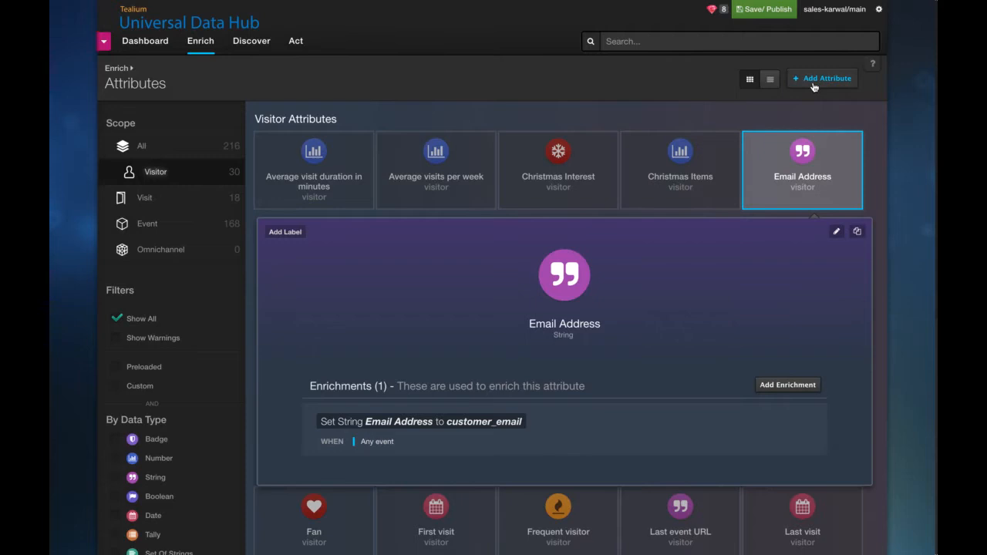
Start another visitor attribute titled 'Customer ID'
click(822, 78)
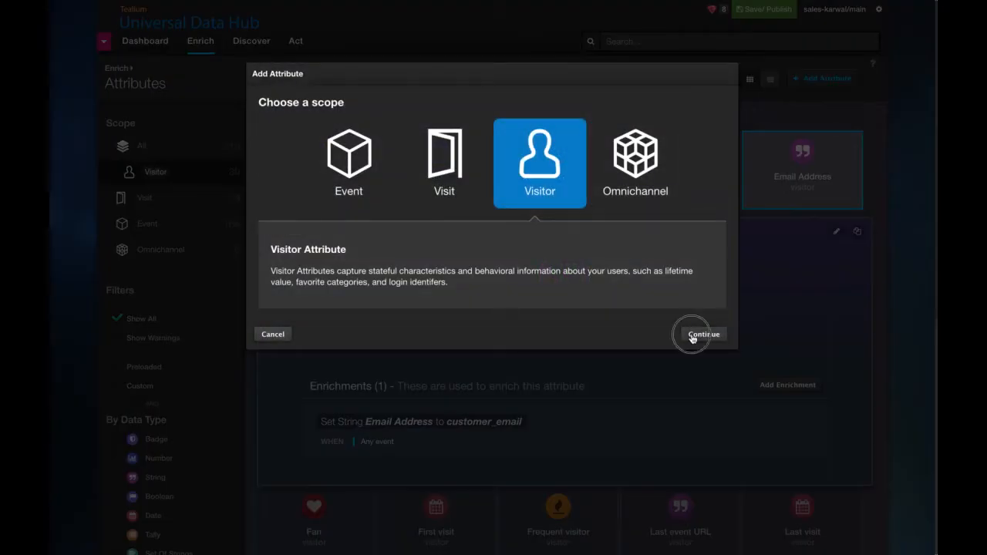
click(702, 334)
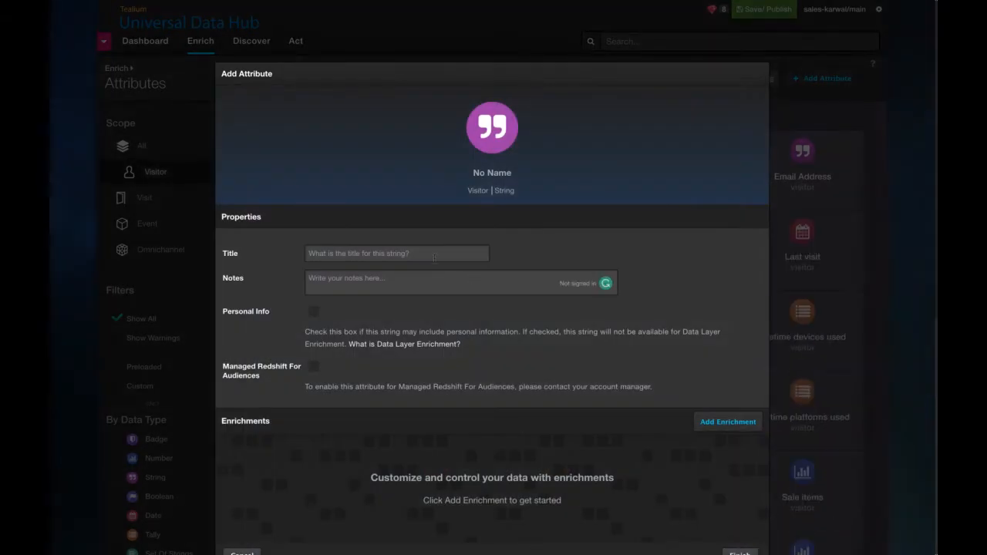
text(Cust)
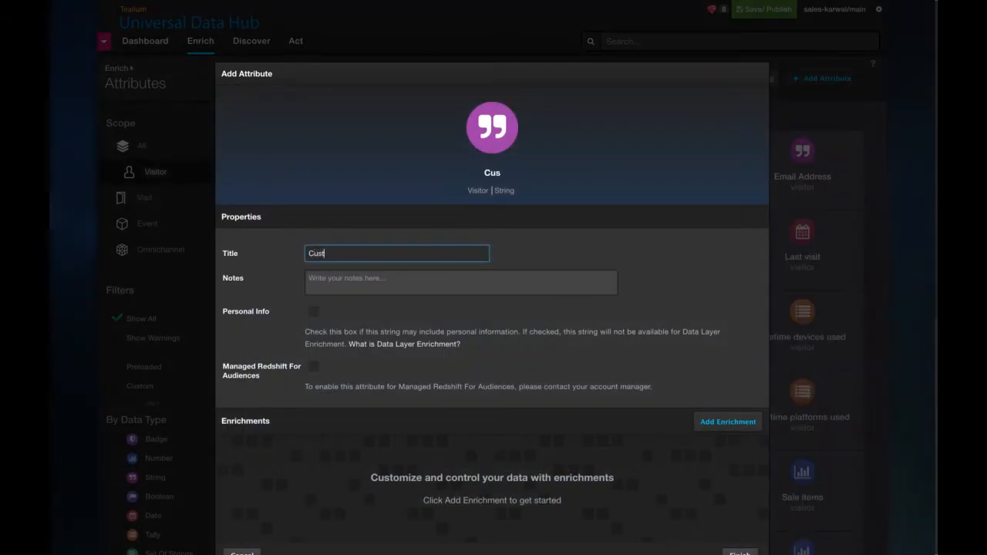
text(omer ID)
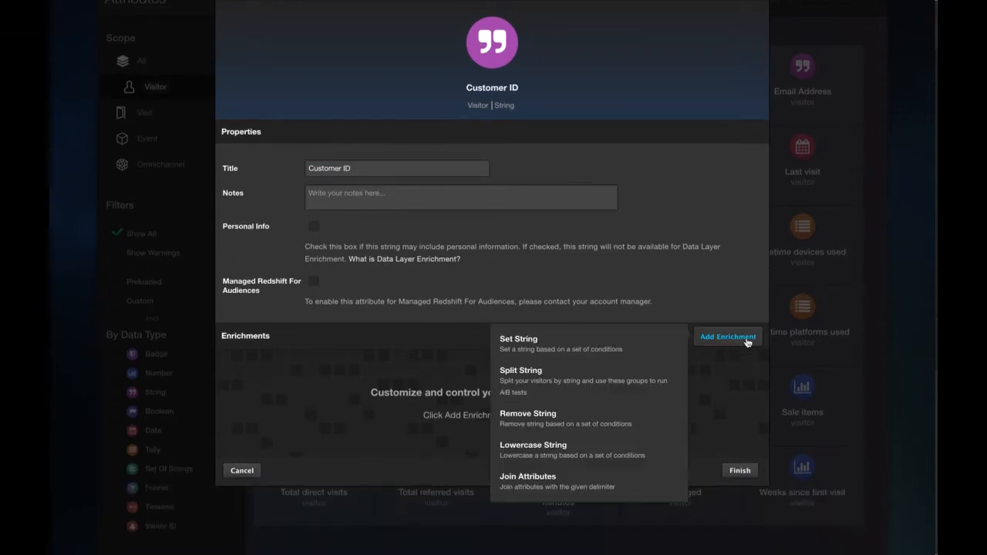
Add a Set String enrichment from _ccustid and finish
click(518, 338)
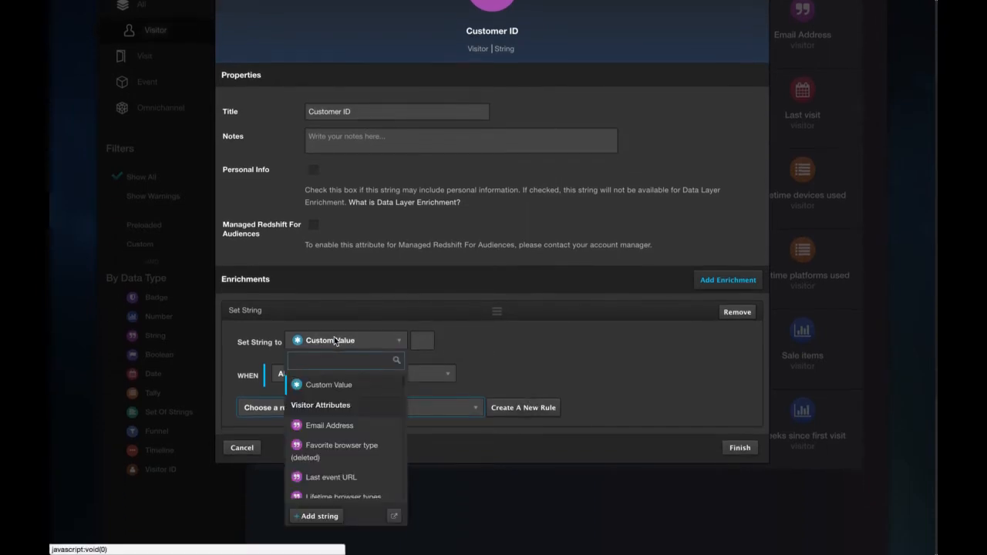
text(cus)
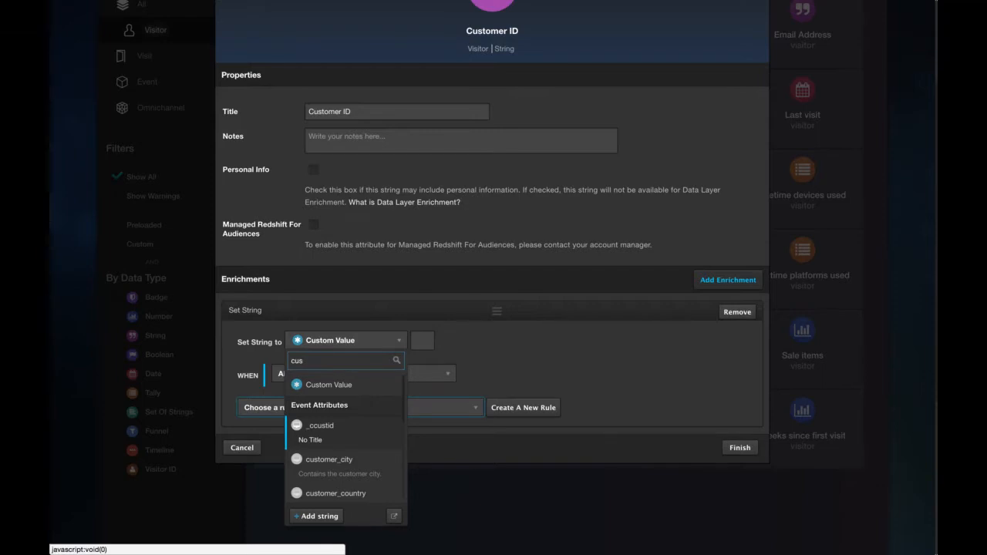
click(320, 425)
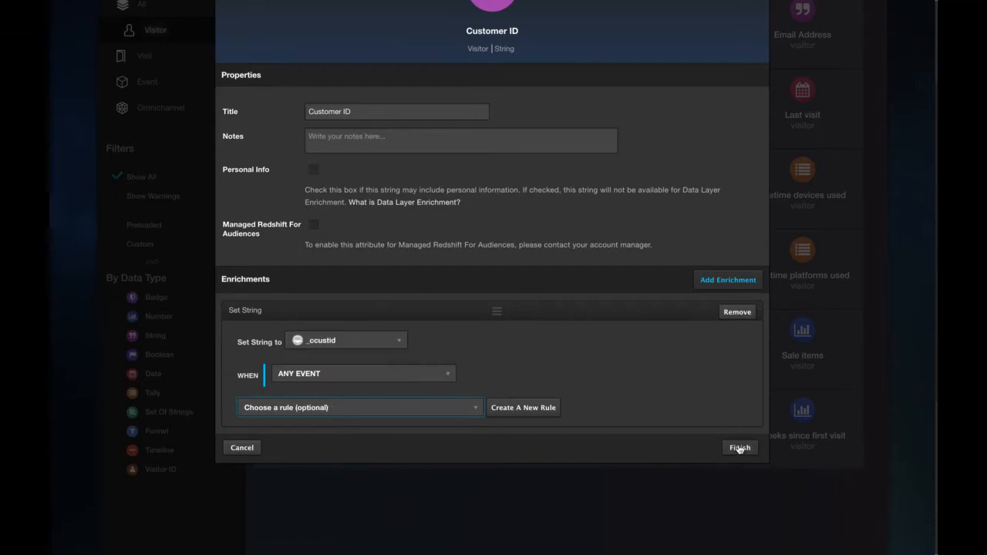
click(738, 447)
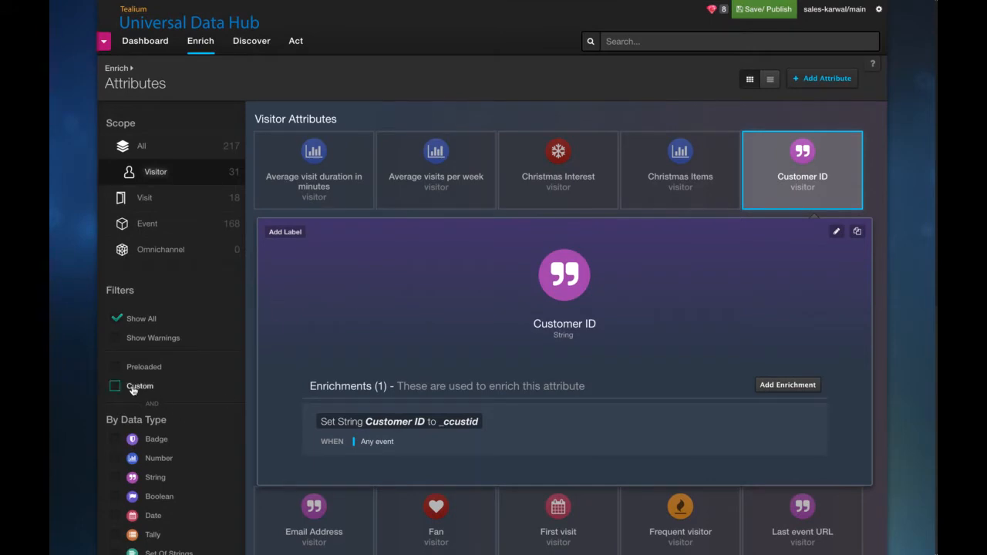
Filter the attribute list to Custom and begin adding a new attribute
click(115, 385)
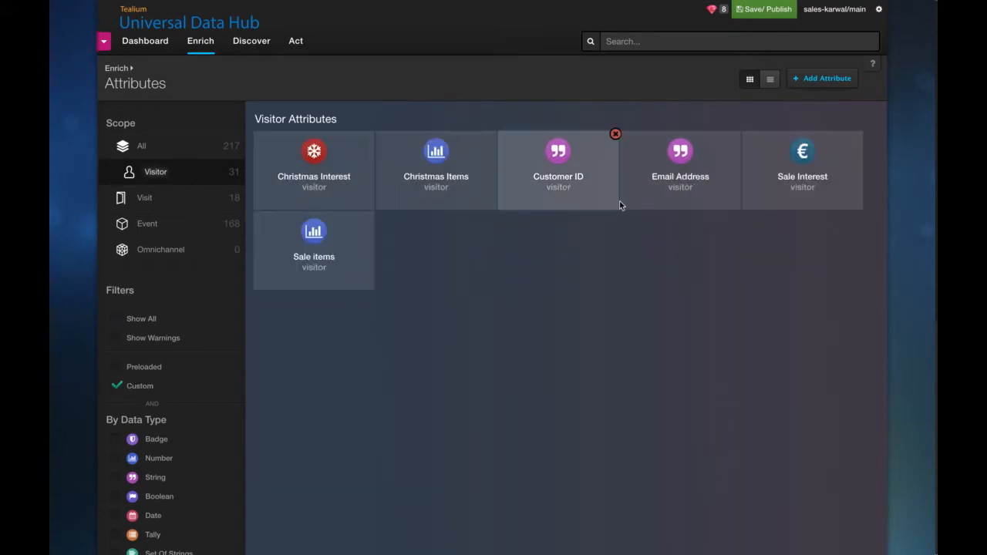
mouse_move(588, 200)
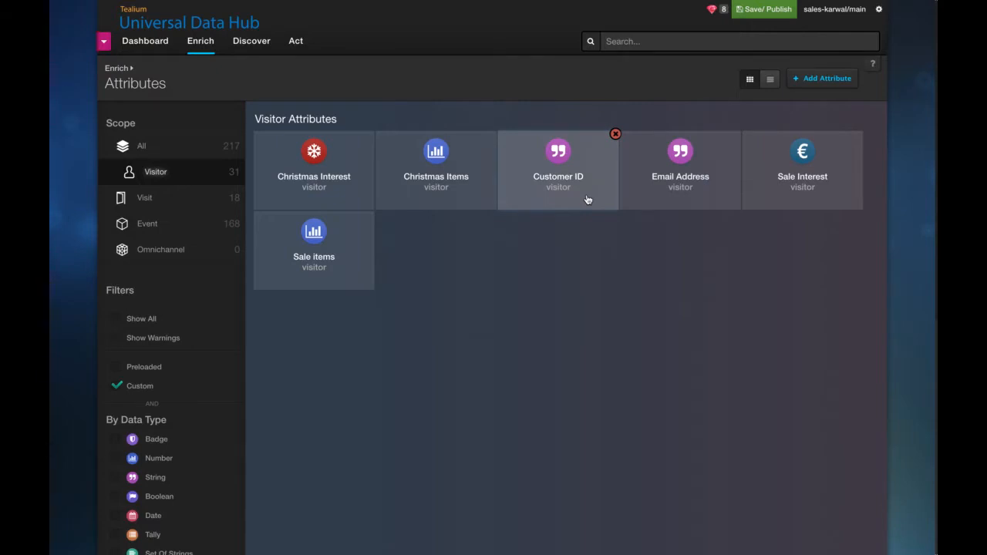
mouse_move(628, 202)
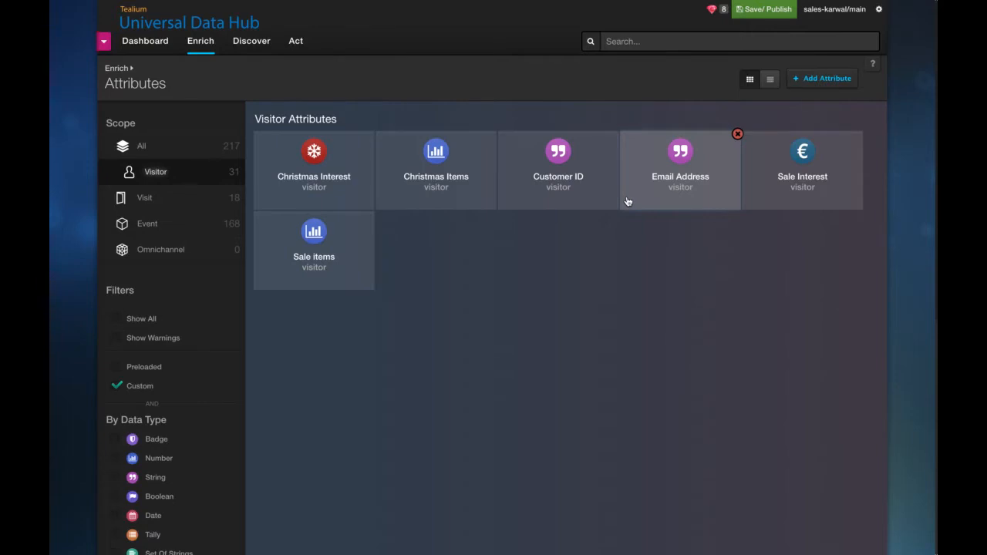
mouse_move(653, 187)
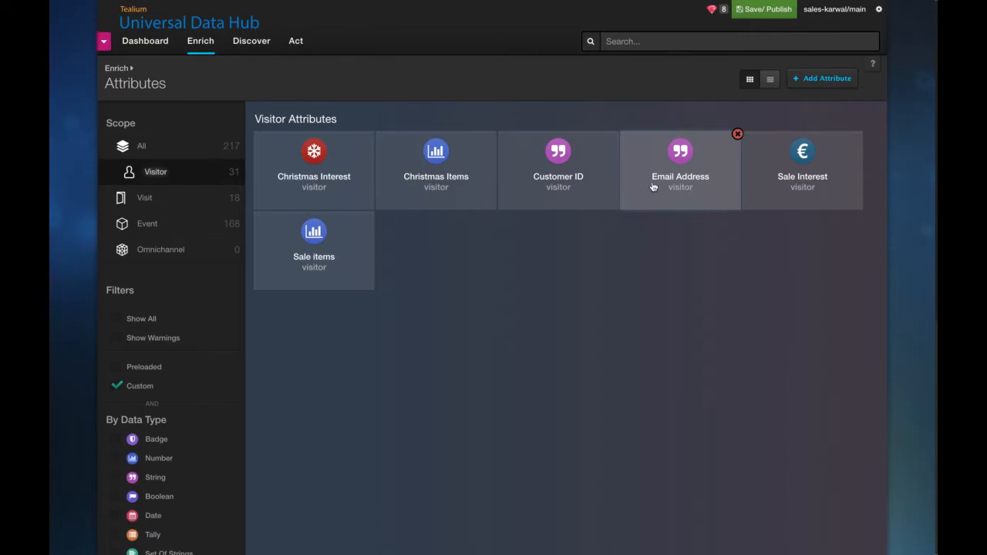
click(822, 78)
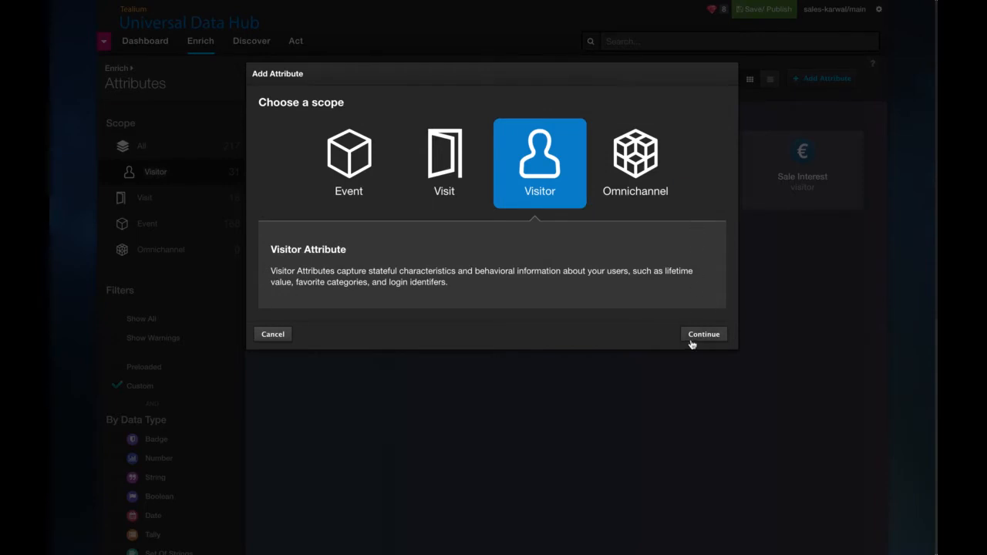
Create a visitor String attribute titled 'Composite Key'
click(702, 334)
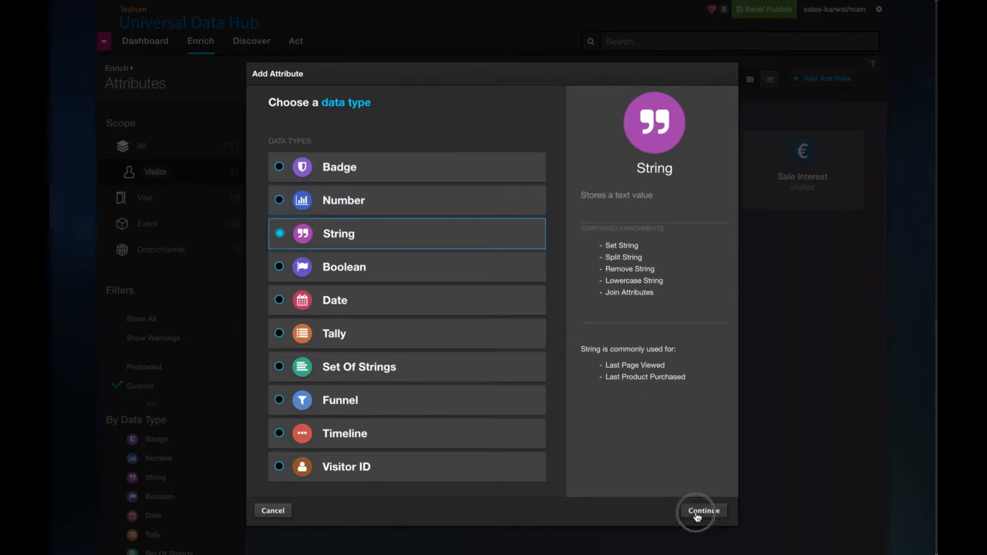
click(702, 510)
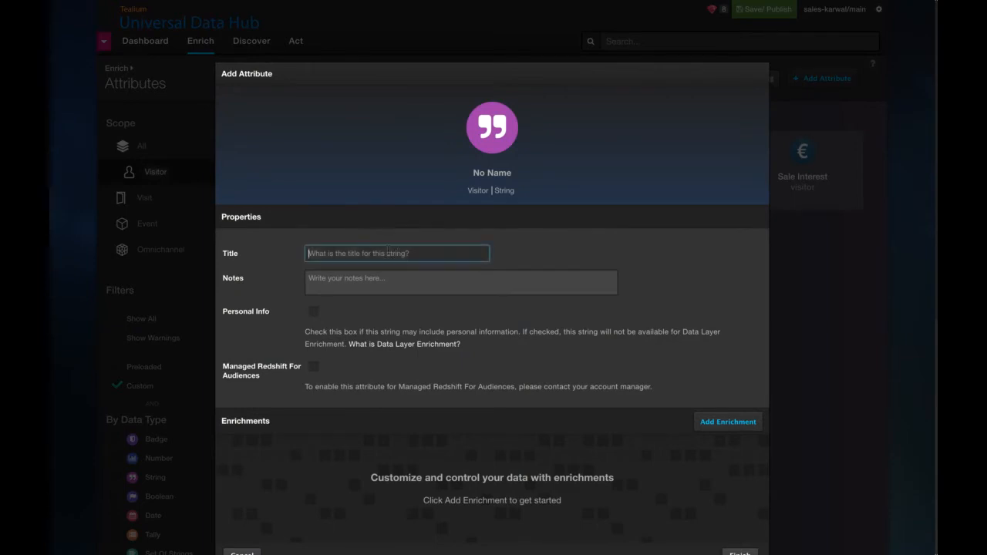
text(Comp)
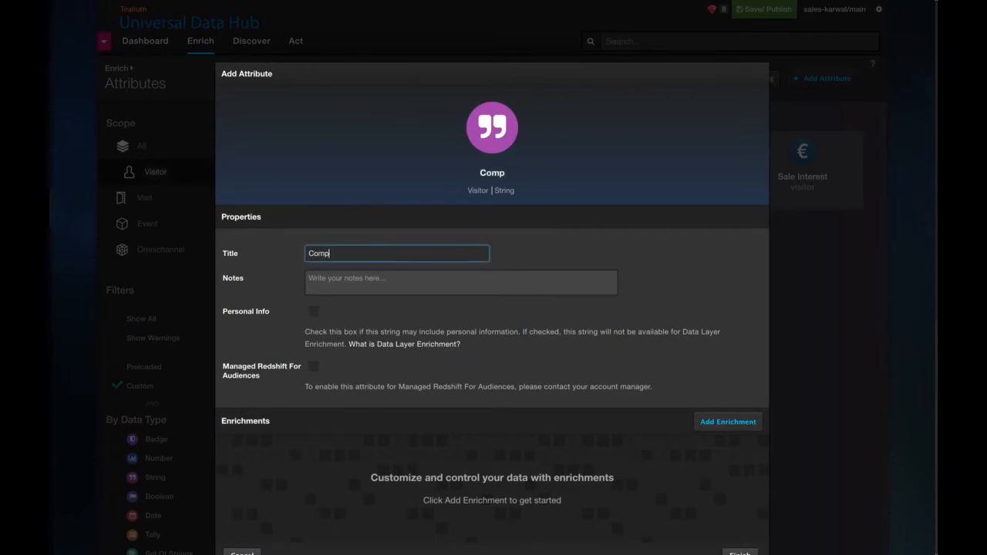
text(osite Key)
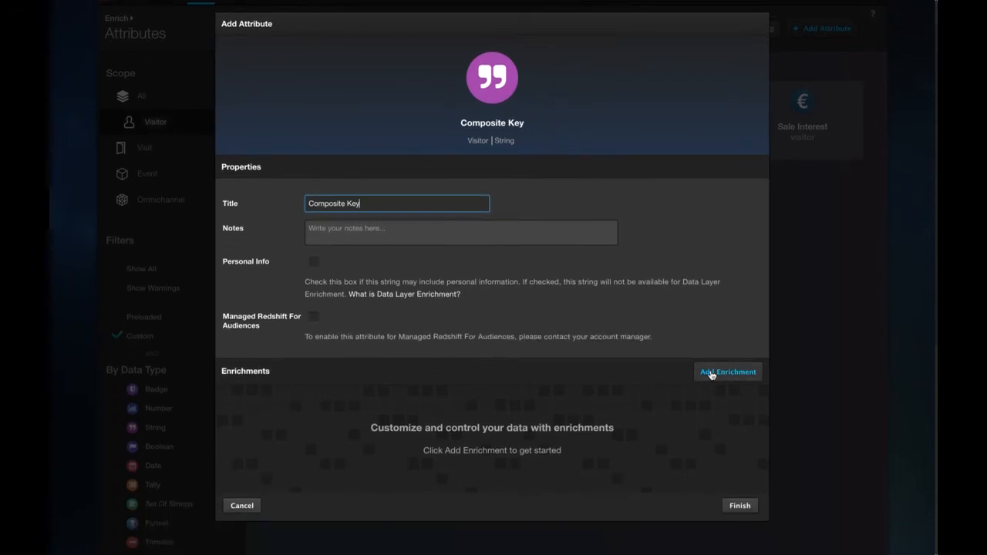
Add a join enrichment with Email Address as the first value
click(727, 371)
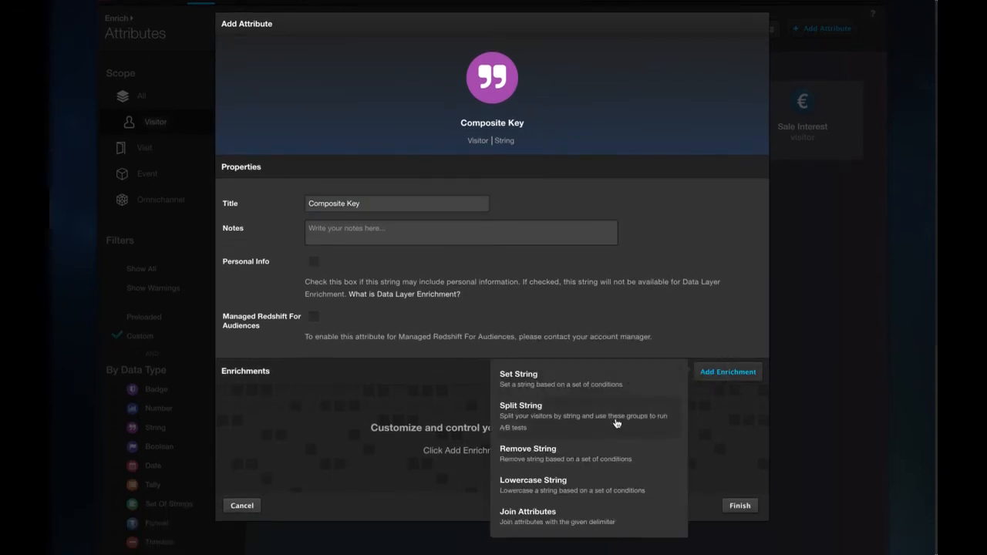
click(528, 511)
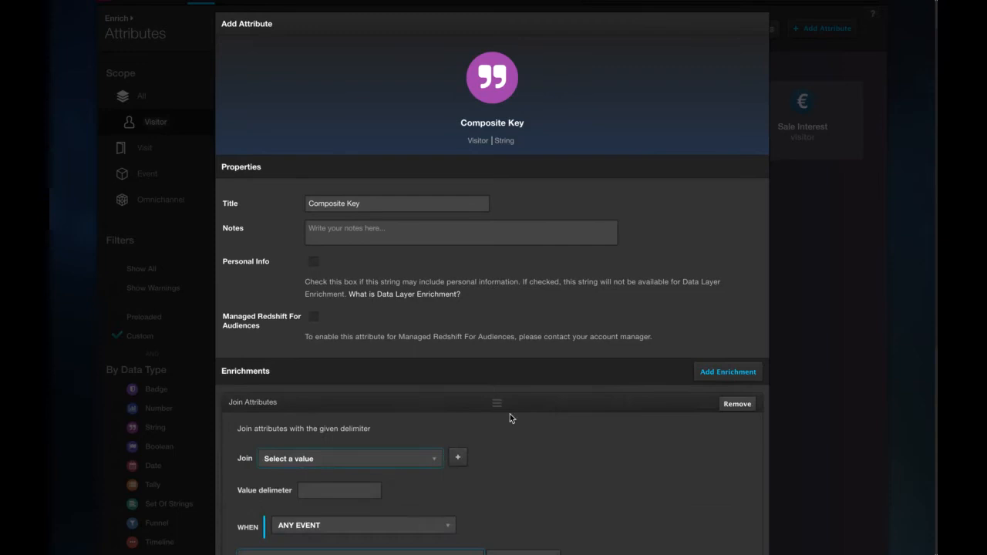
scroll(down, 3)
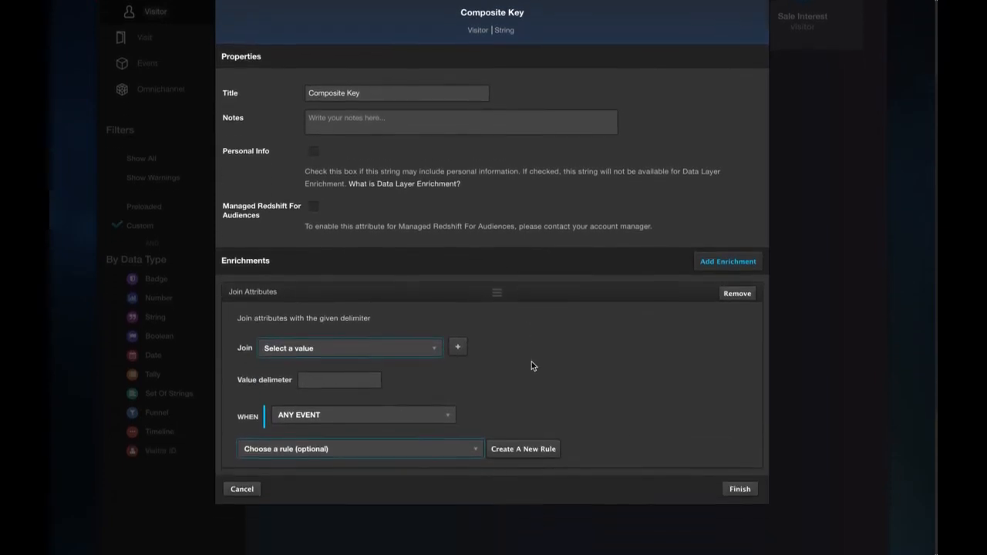
click(348, 347)
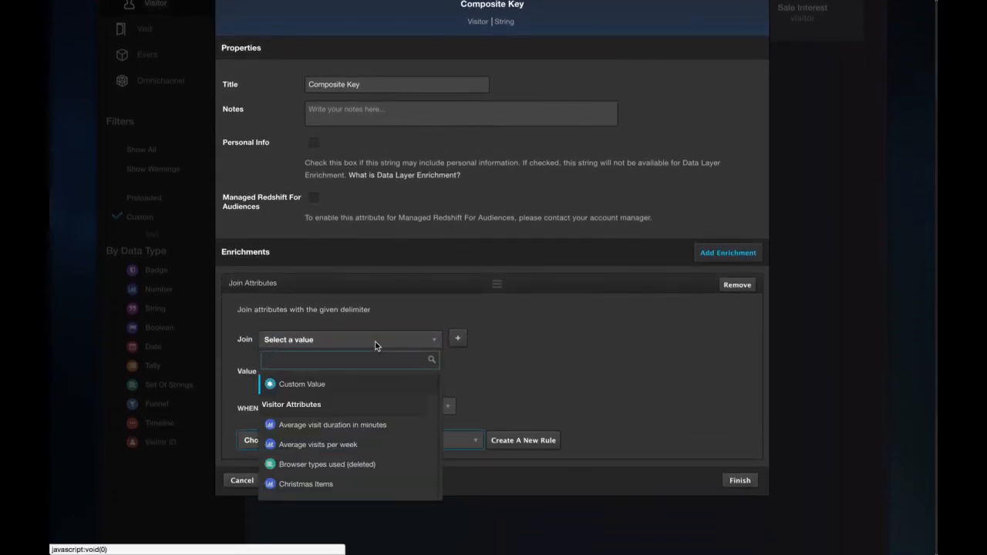
text(email)
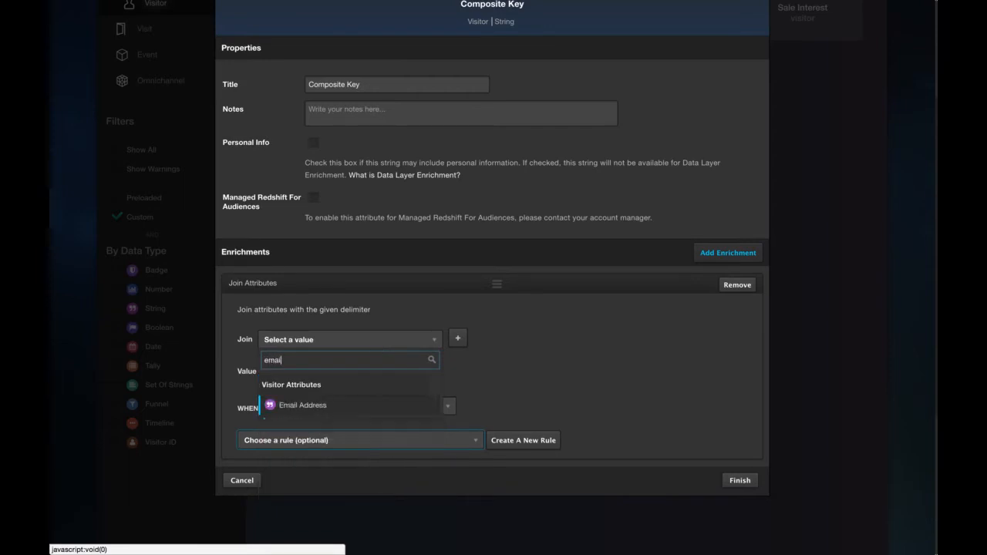
click(303, 405)
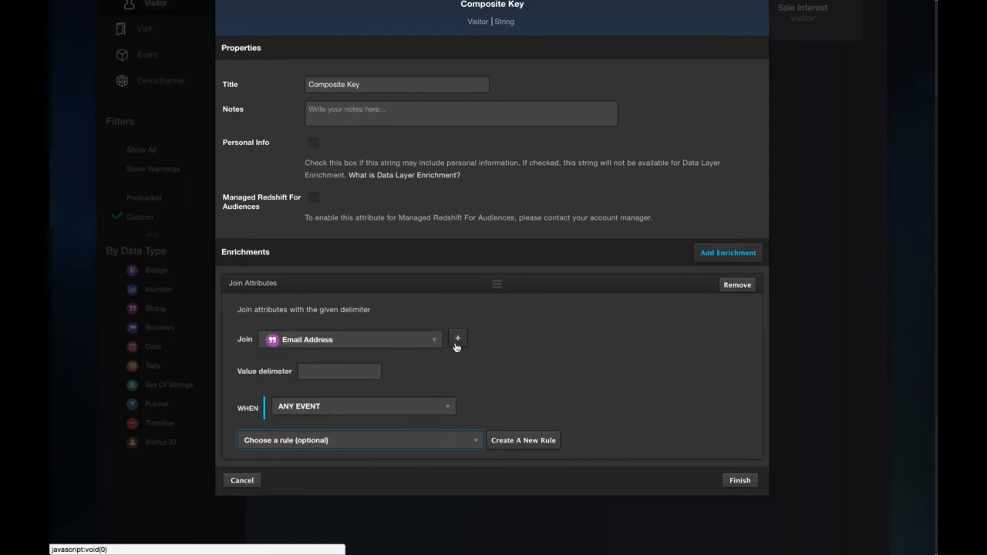
Join Customer ID as the second value with a '-' delimiter and finish
click(457, 337)
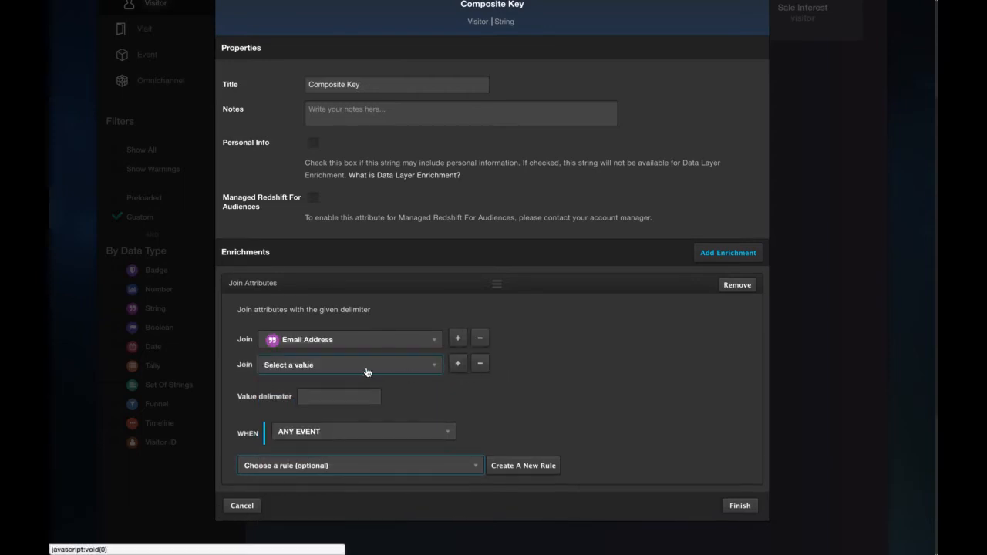
click(350, 364)
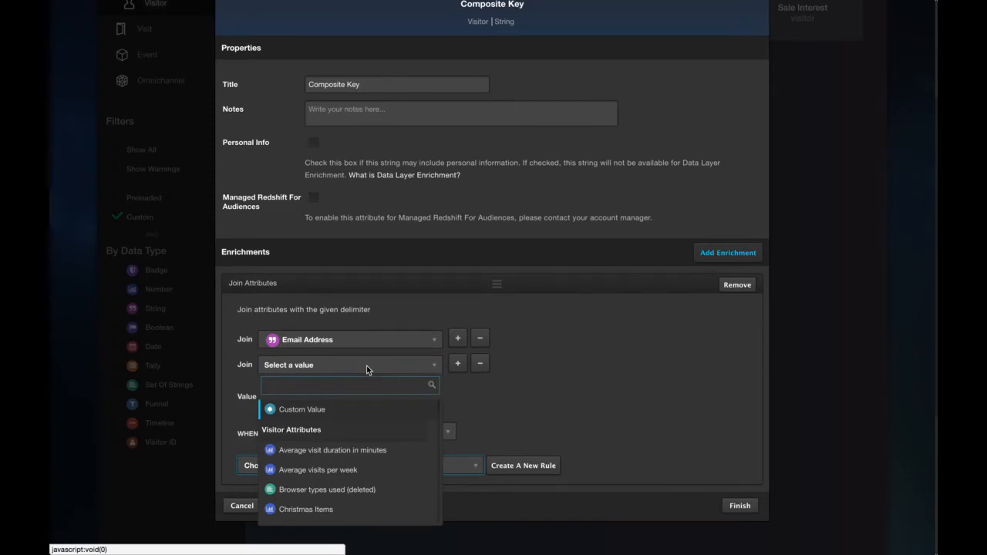
text(cu)
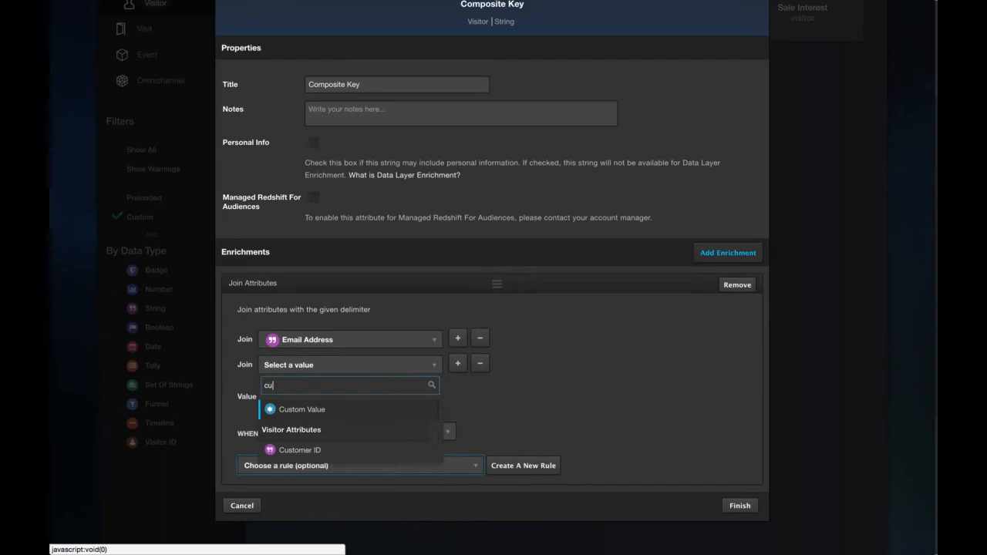
click(301, 409)
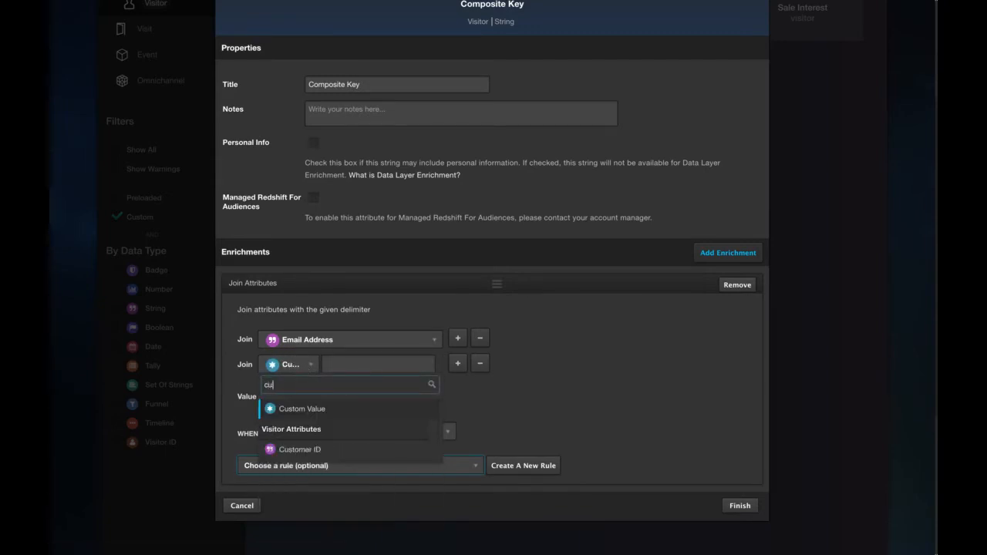
click(300, 449)
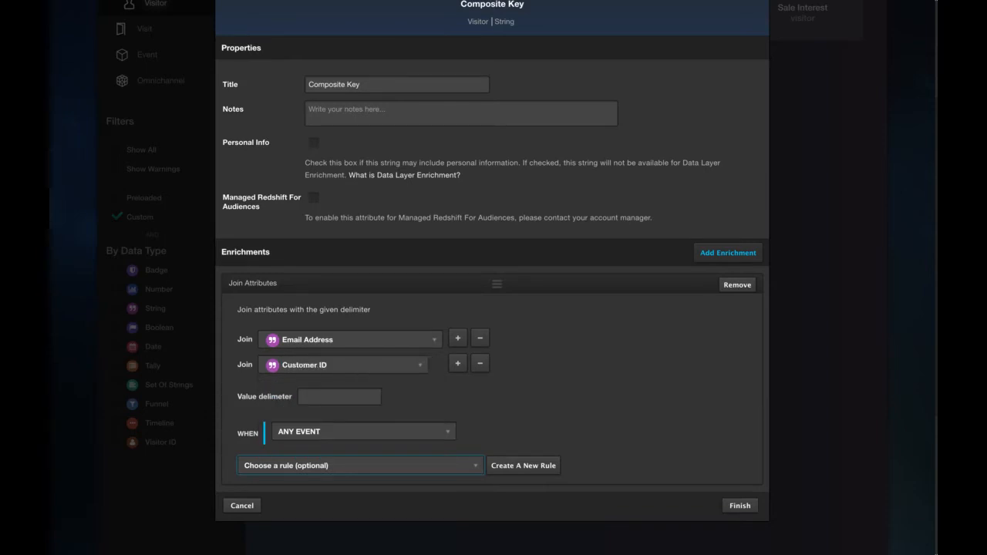
click(340, 396)
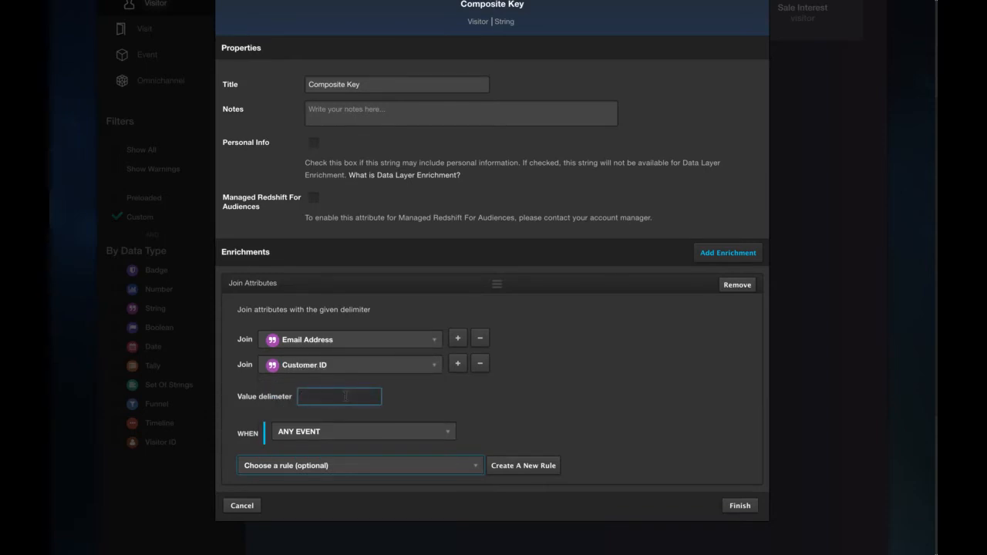
text(-)
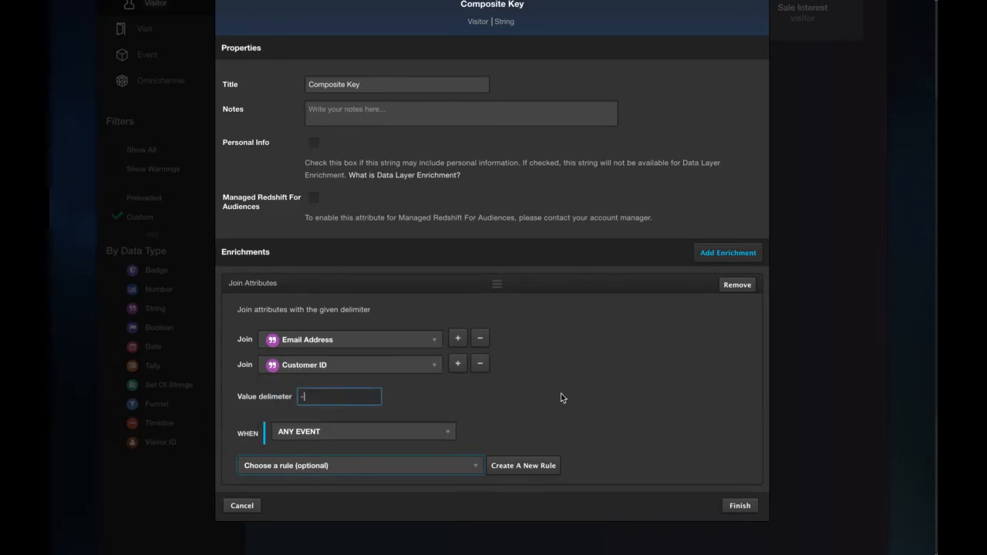
mouse_move(725, 500)
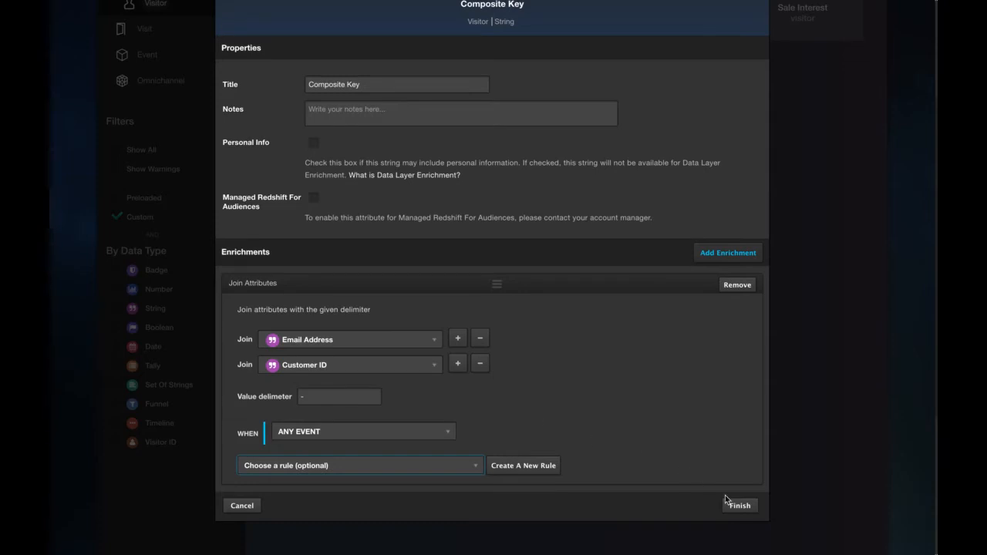
click(738, 505)
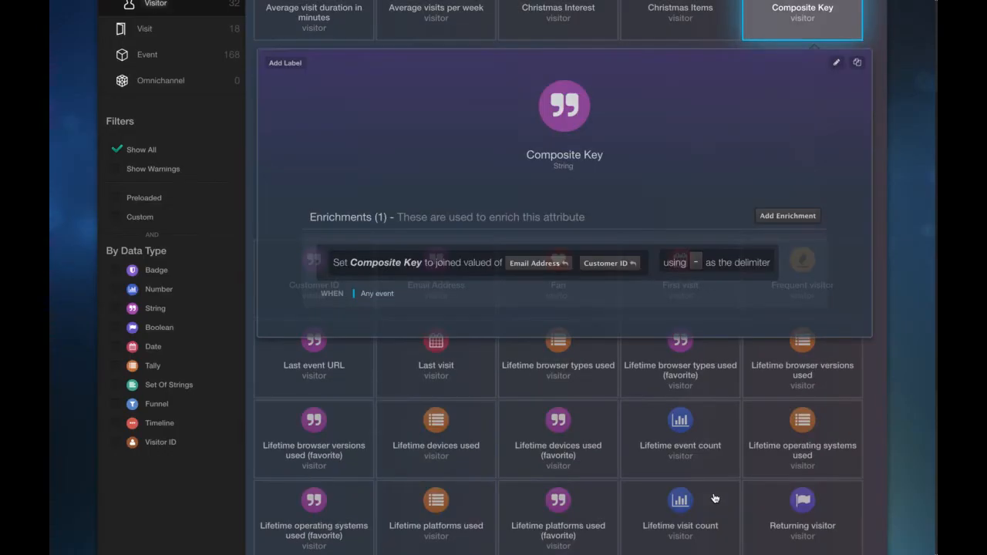
scroll(up, 3)
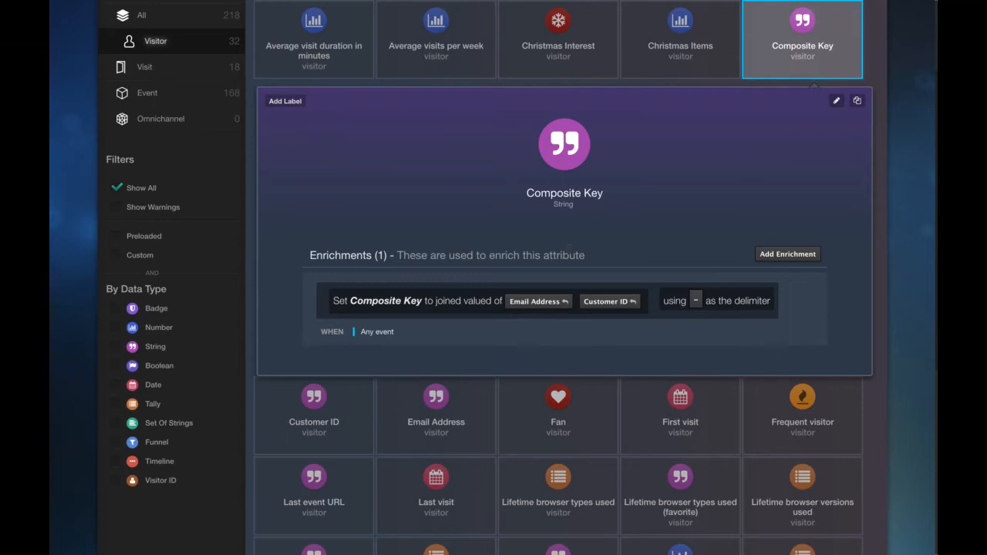
mouse_move(367, 237)
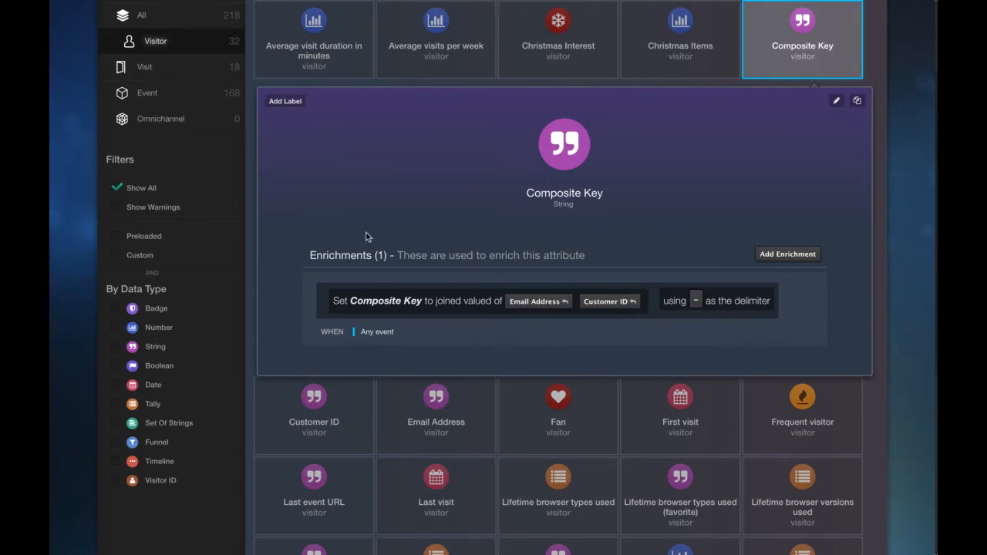
mouse_move(424, 242)
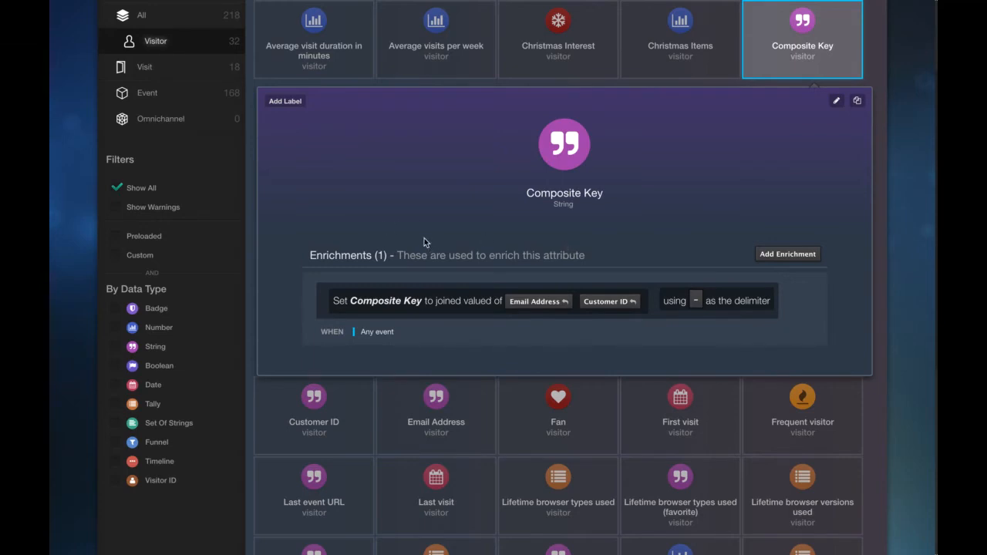
mouse_move(402, 225)
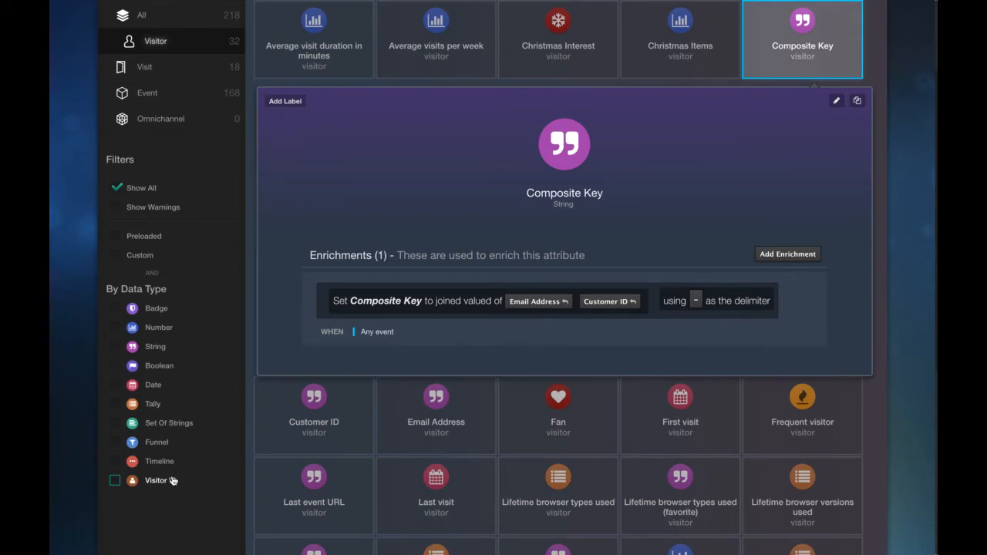
scroll(up, 3)
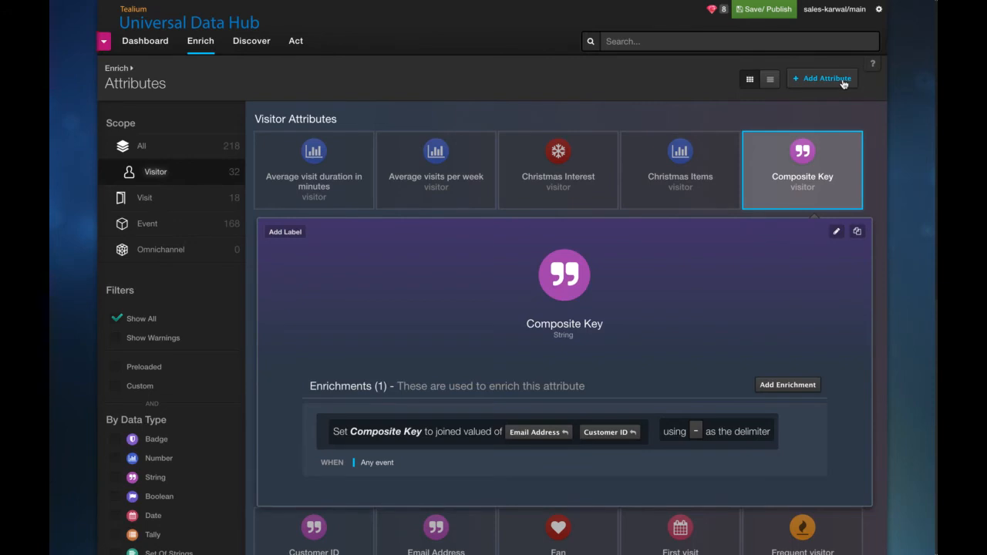
Start a visitor attribute of type Visitor ID titled 'Composite Key'
click(826, 78)
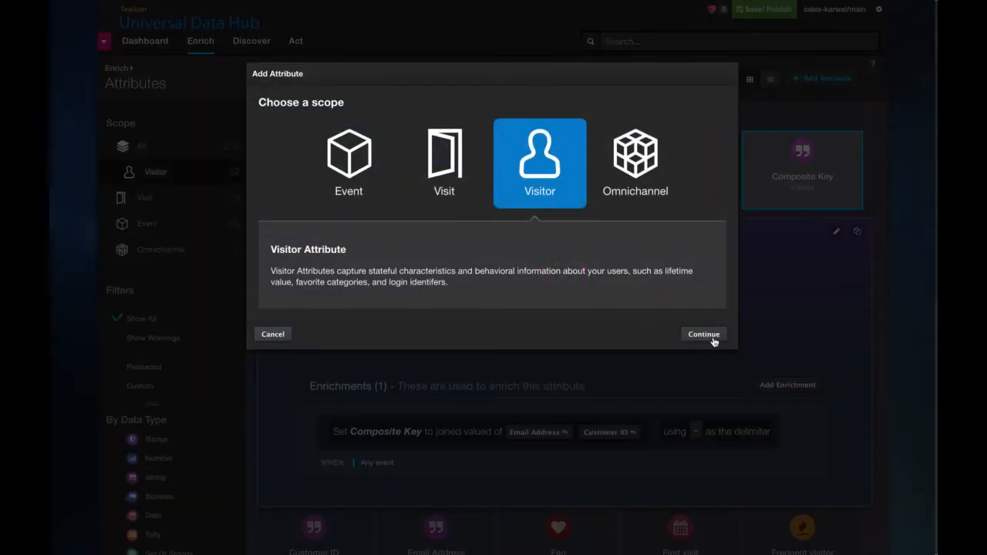
click(702, 334)
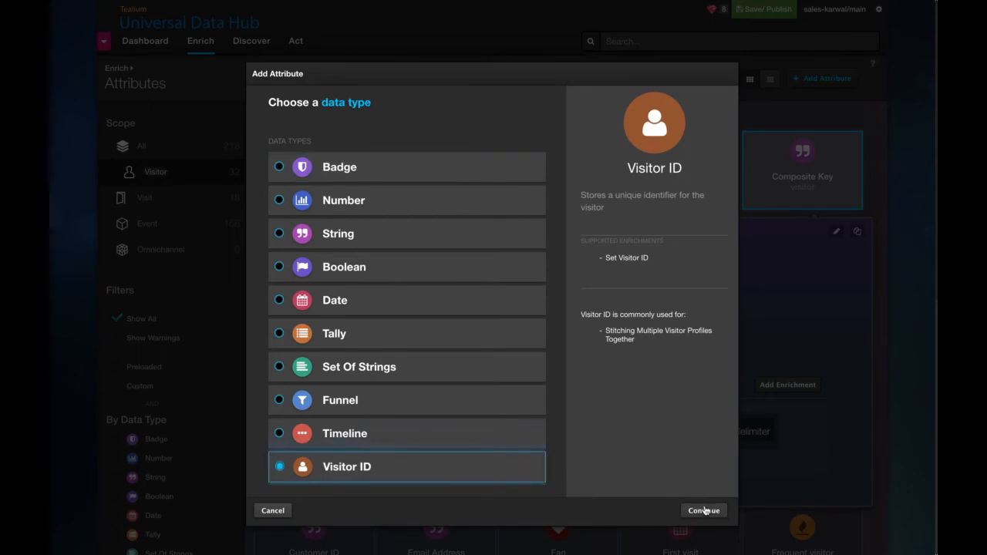
click(702, 510)
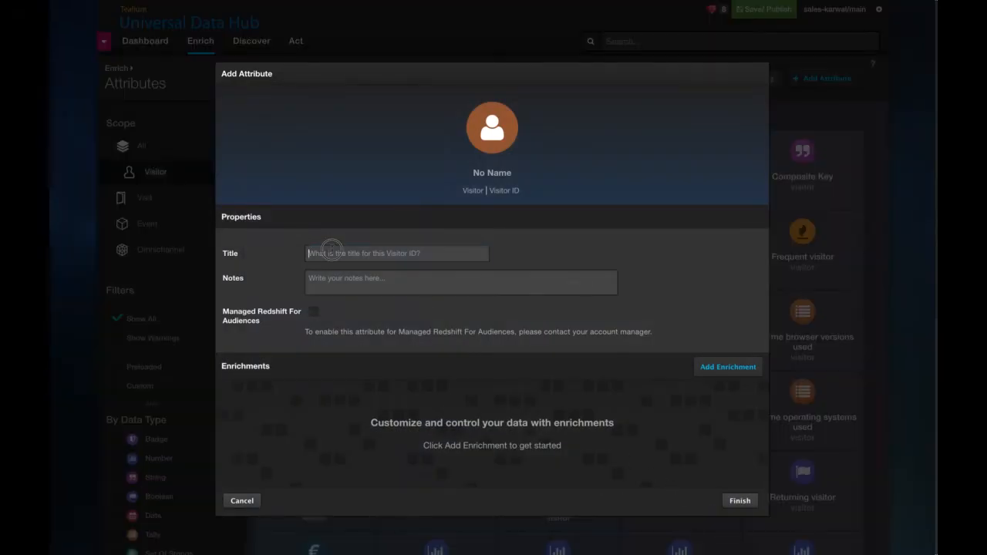
text(Comp)
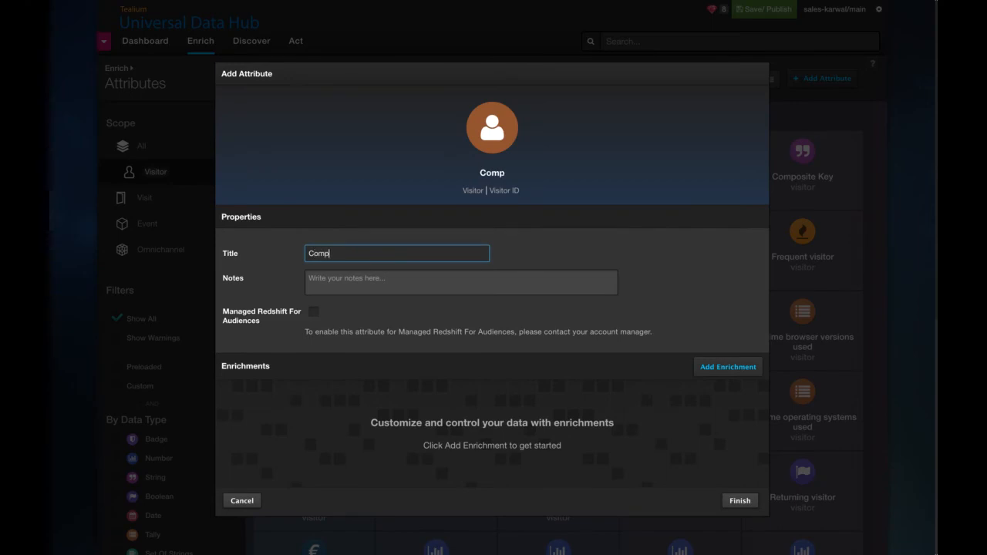
text(osite K)
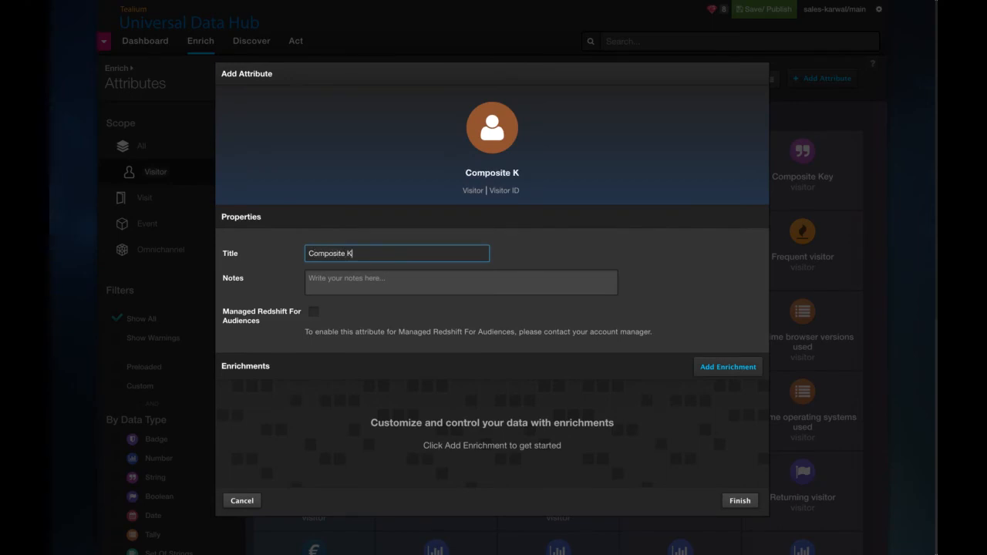
Add the note 'Email + Customer ID' and add a Set Visitor ID enrichment
click(460, 282)
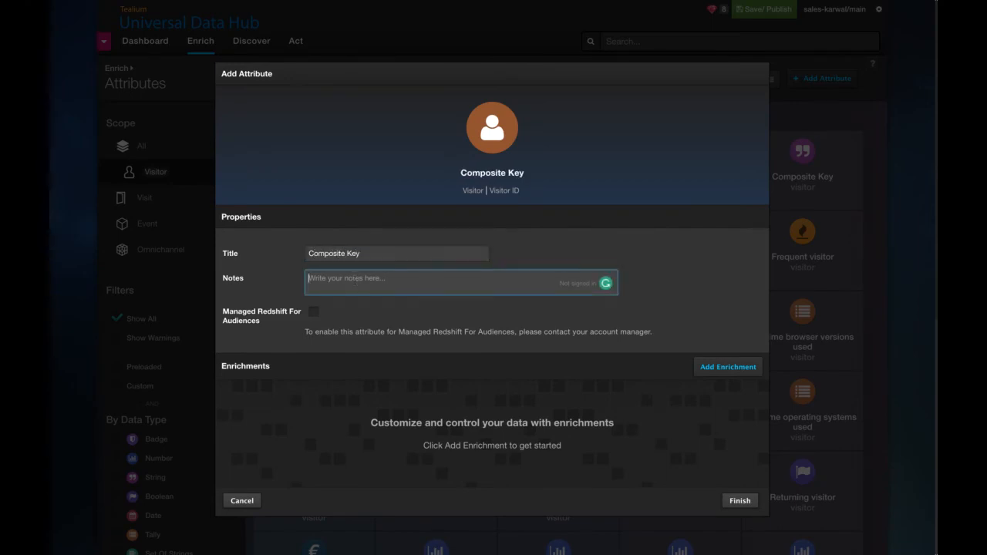
text(Email + Cus)
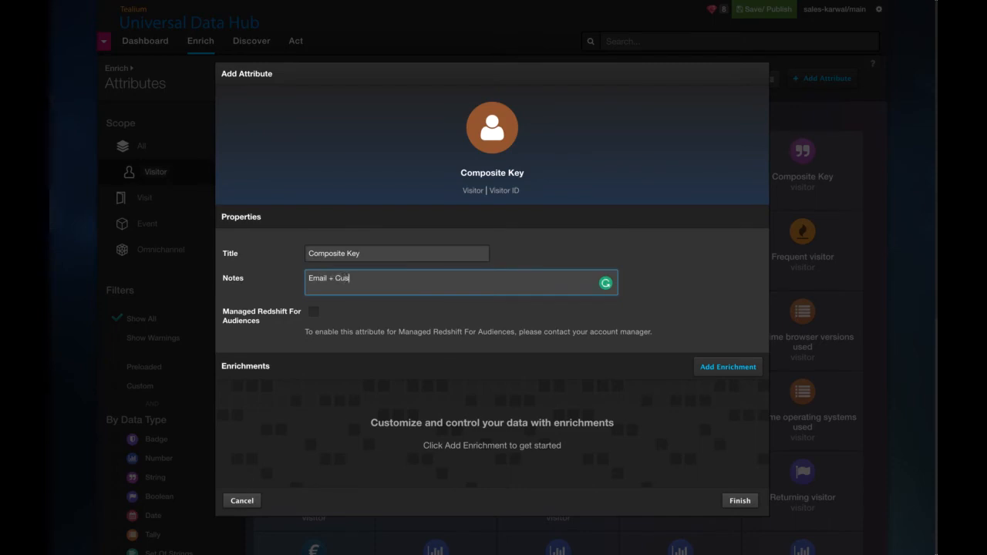
text(tomer ID)
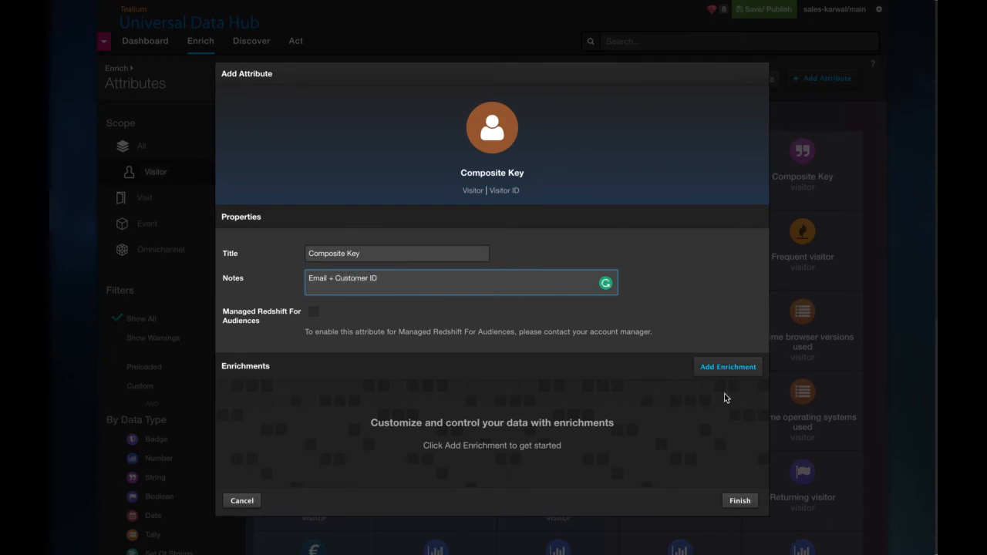
click(727, 367)
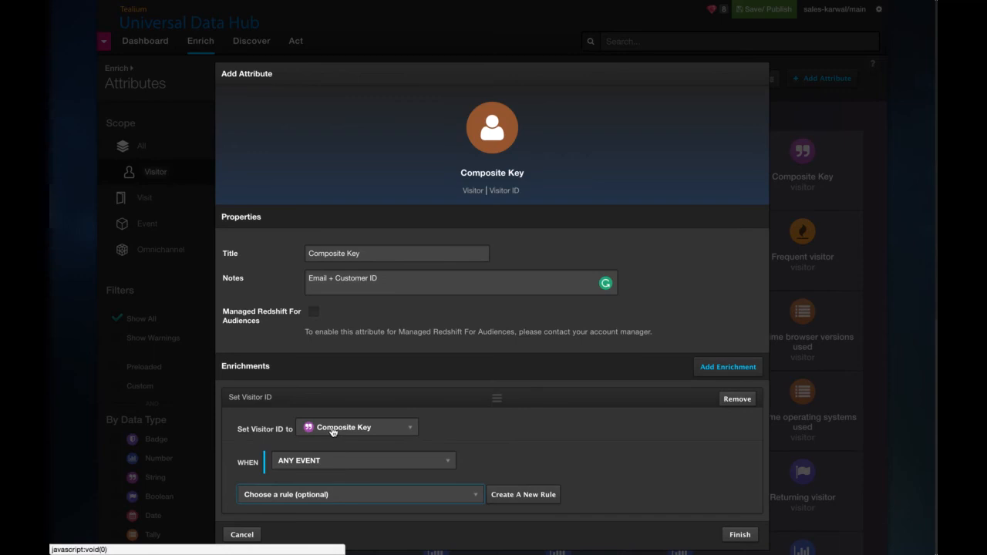
mouse_move(586, 445)
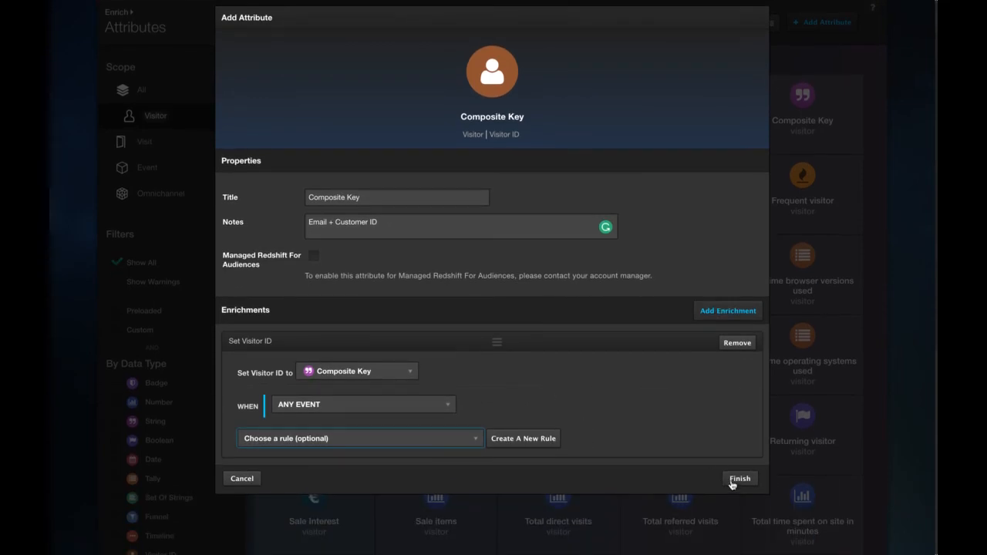
Finish the Composite Key Visitor ID attribute and scroll to see it listed
click(738, 478)
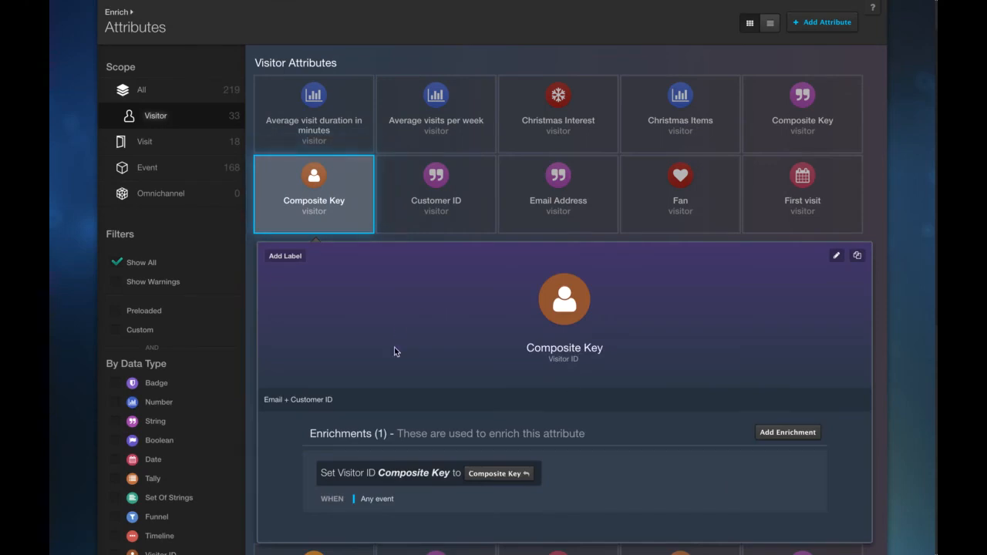
scroll(down, 3)
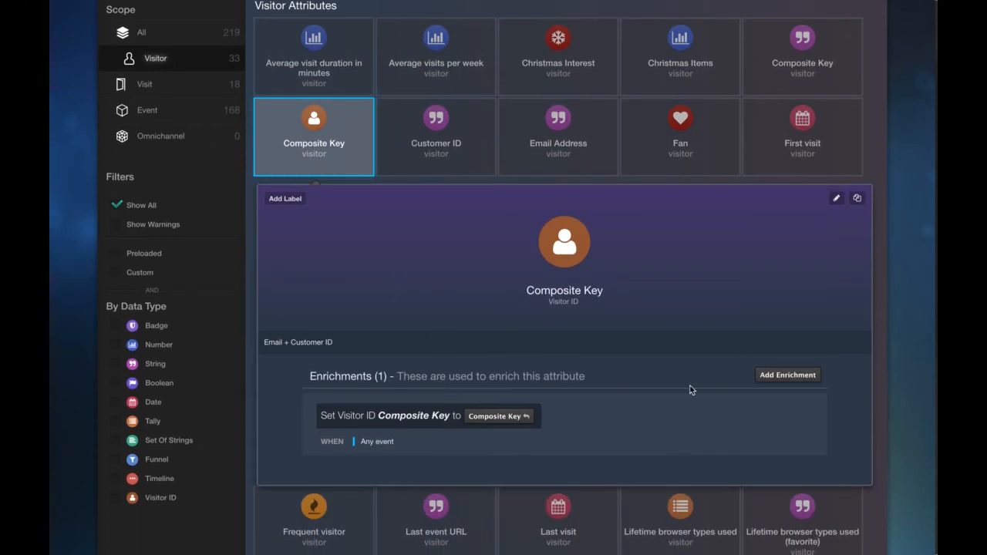